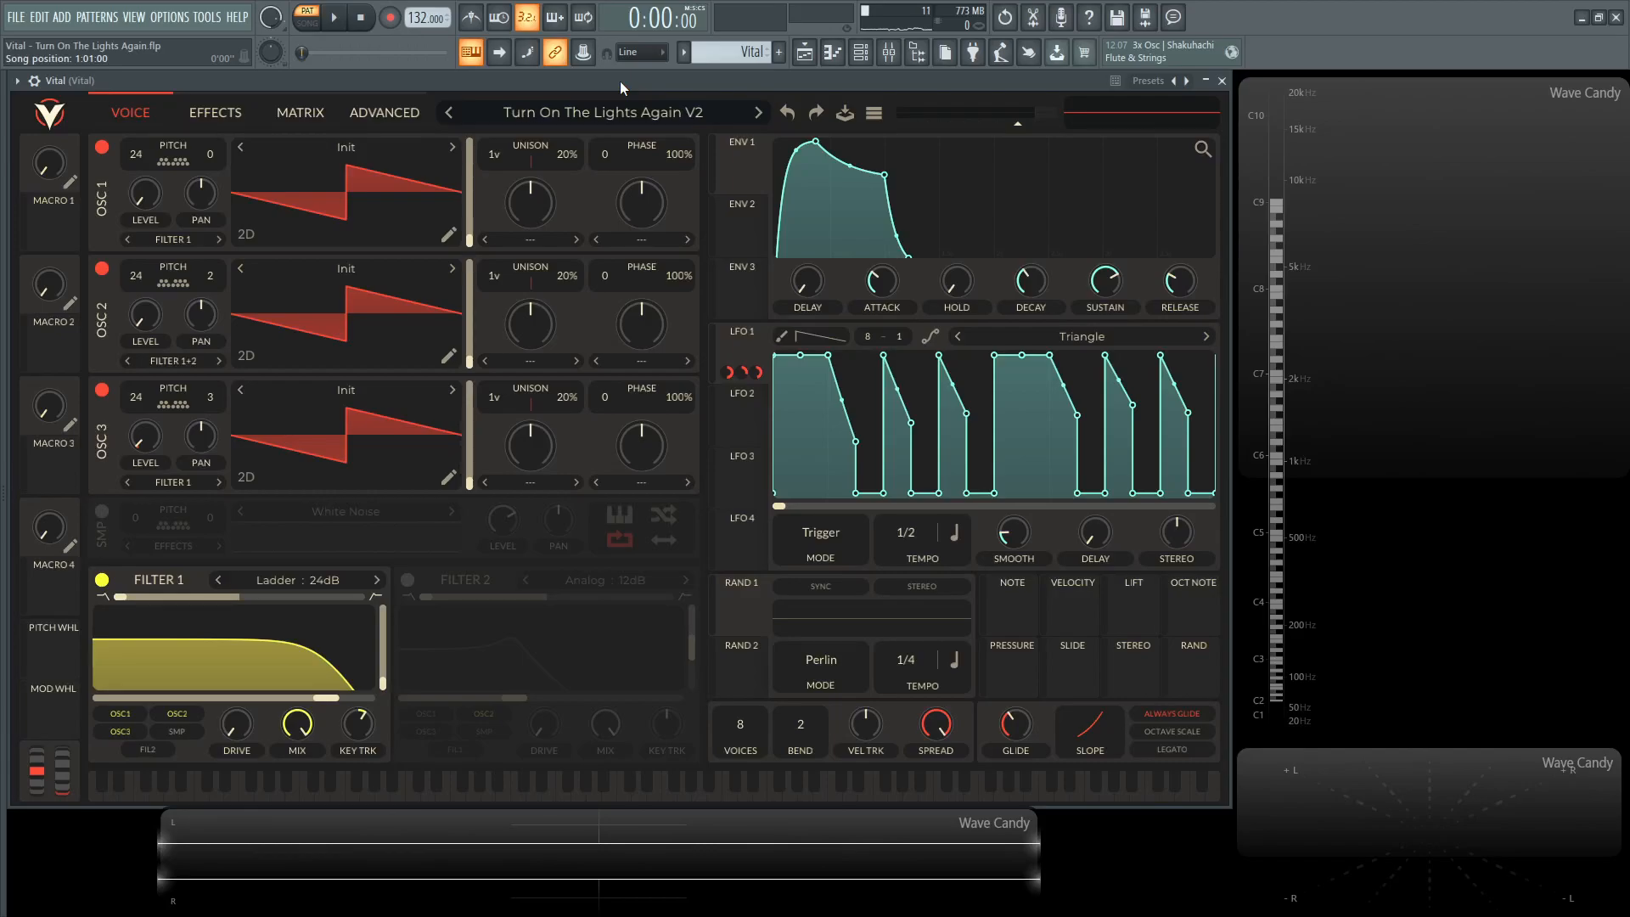
Start the lead patch playing and glance at the effects chain before returning to the voice page
{"action": "left_click", "coordinate": [330, 17]}
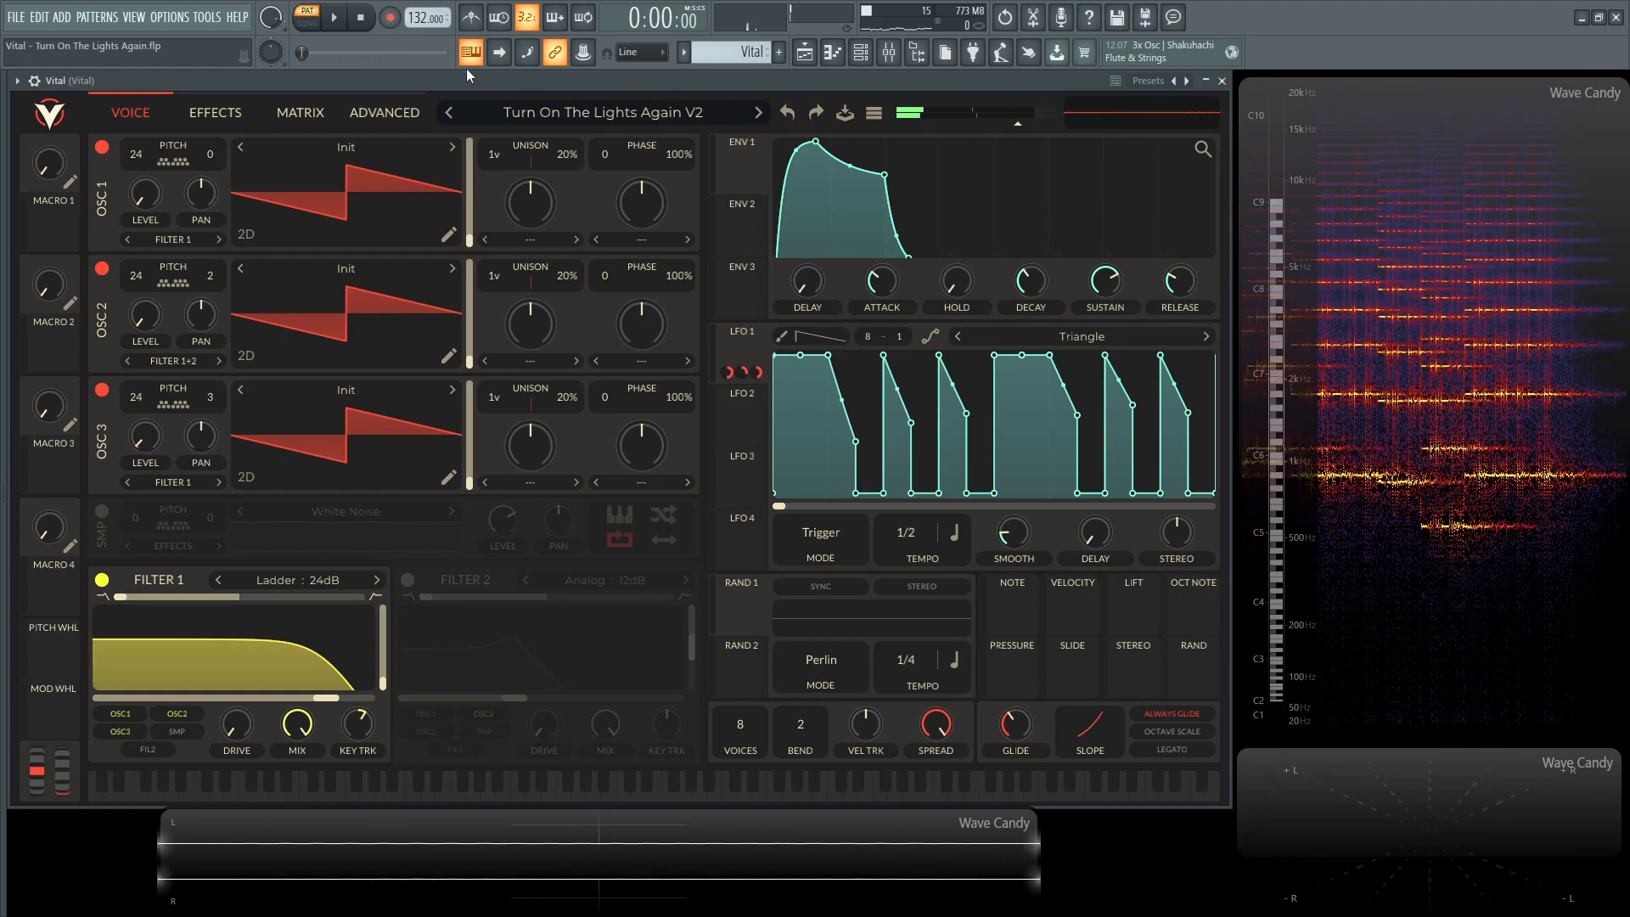
{"action": "left_click", "coordinate": [214, 112]}
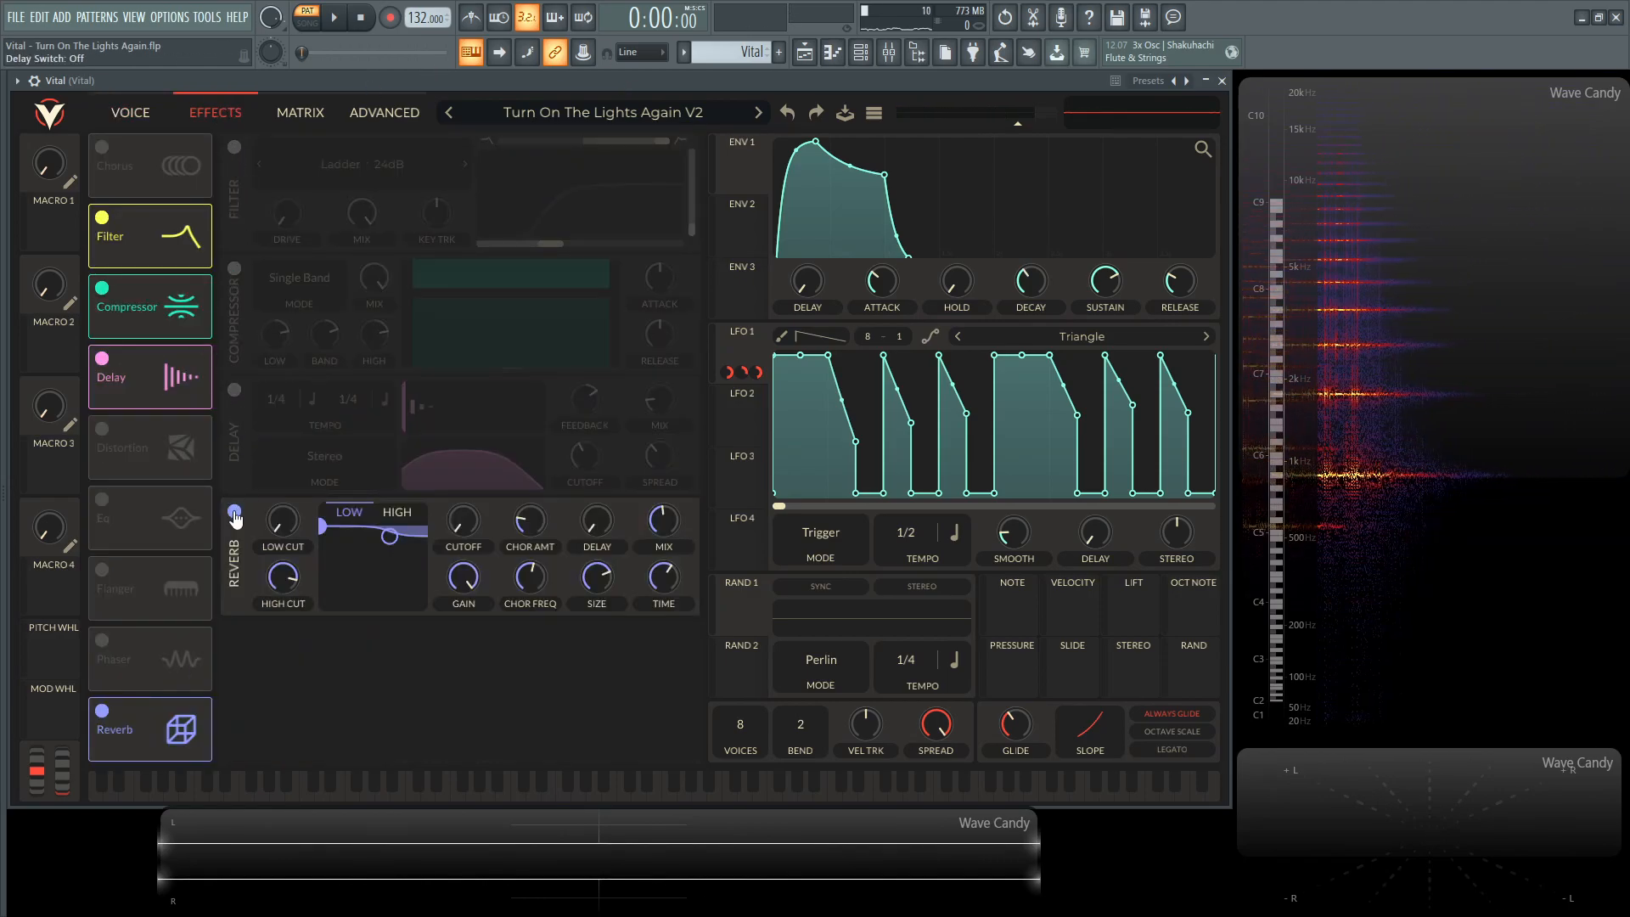
{"action": "left_click", "coordinate": [130, 112]}
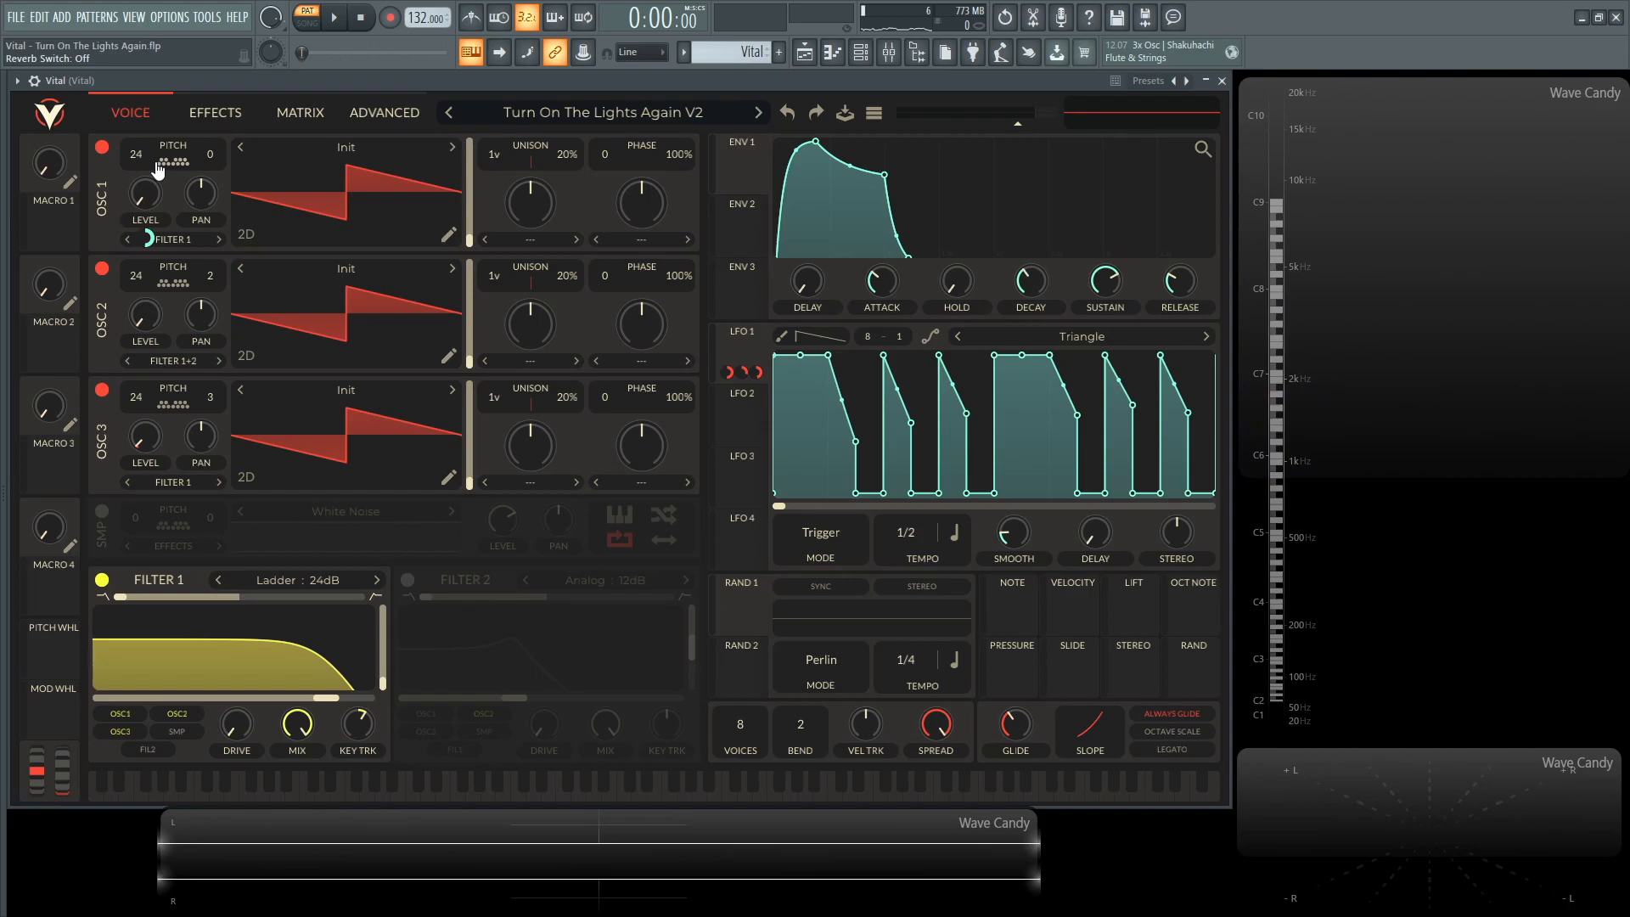
{"action": "mouse_move", "coordinate": [213, 288]}
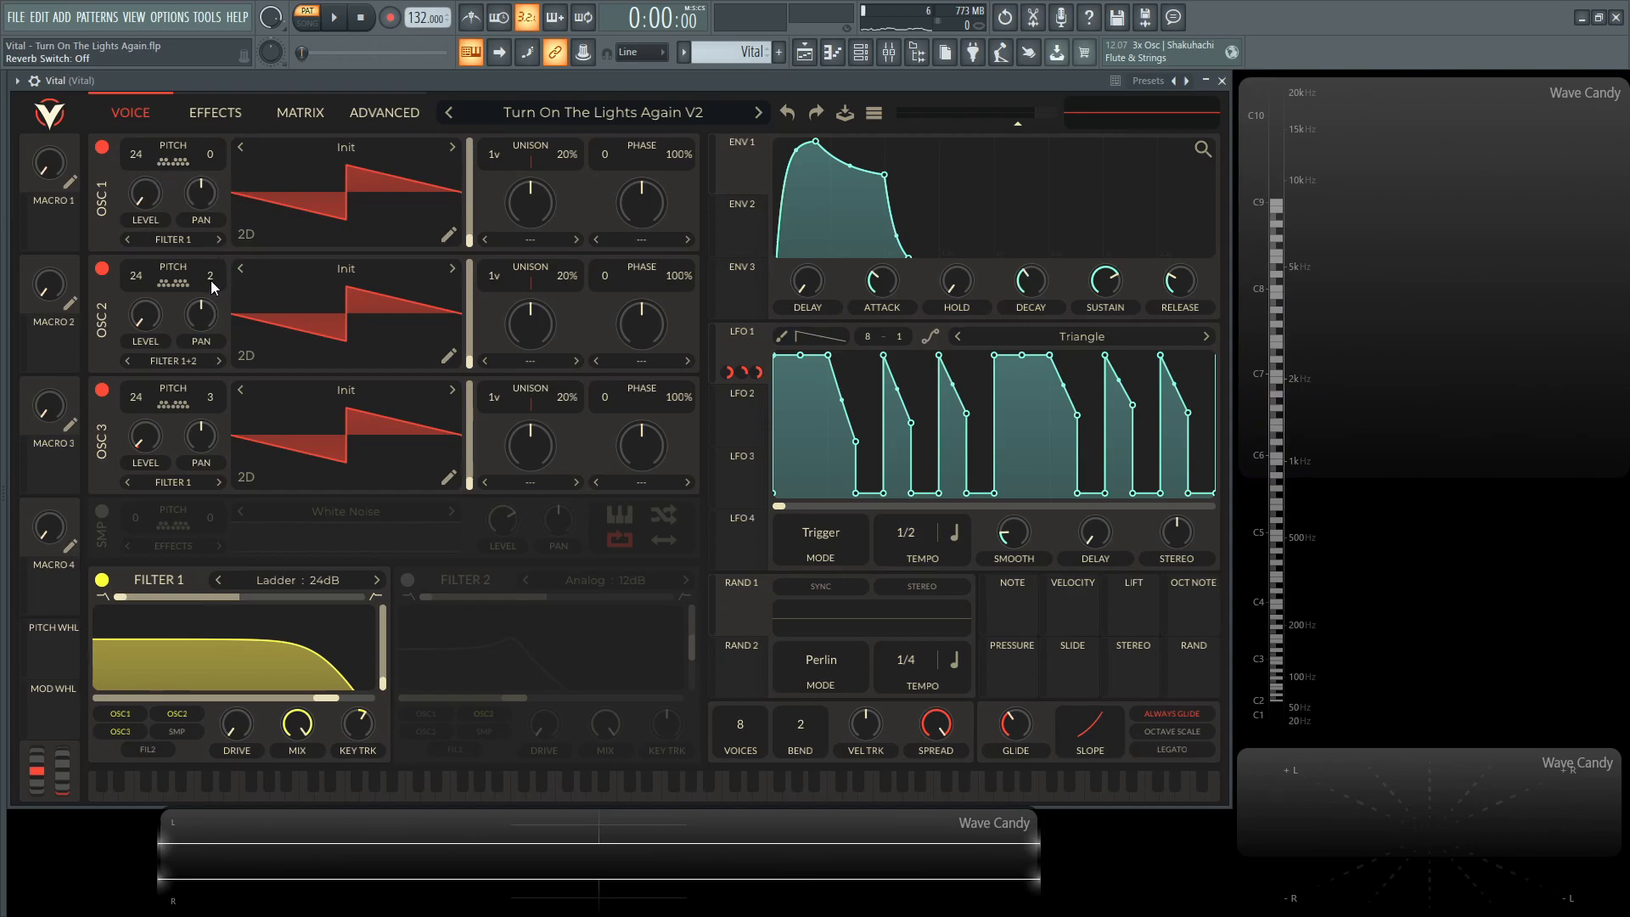
{"action": "mouse_move", "coordinate": [214, 287]}
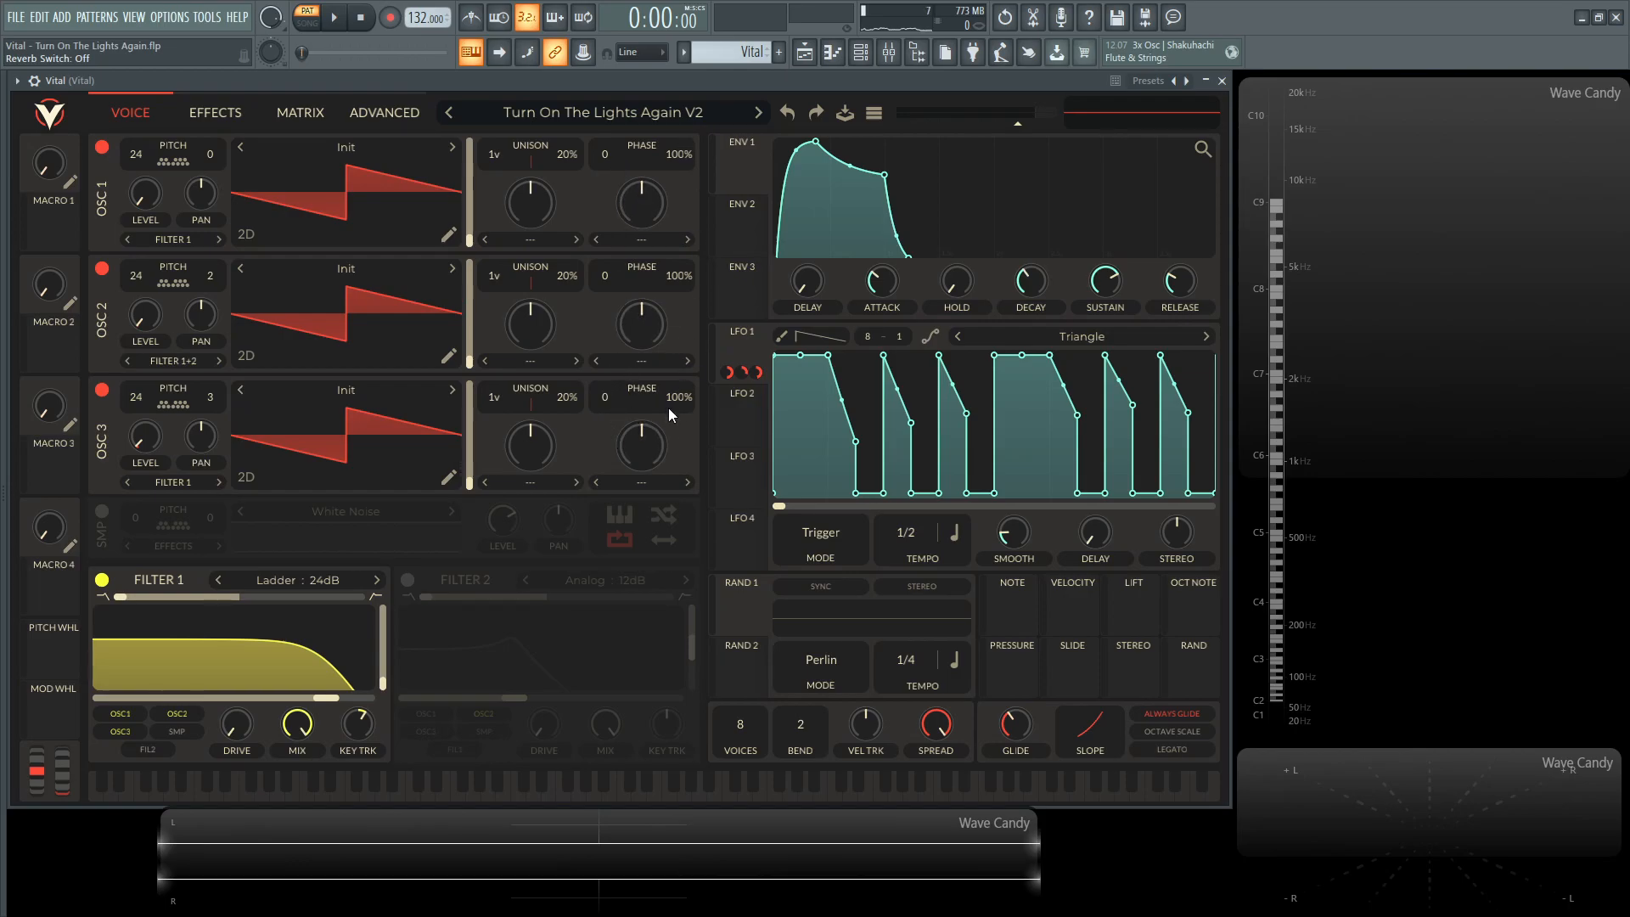
{"action": "mouse_move", "coordinate": [707, 313]}
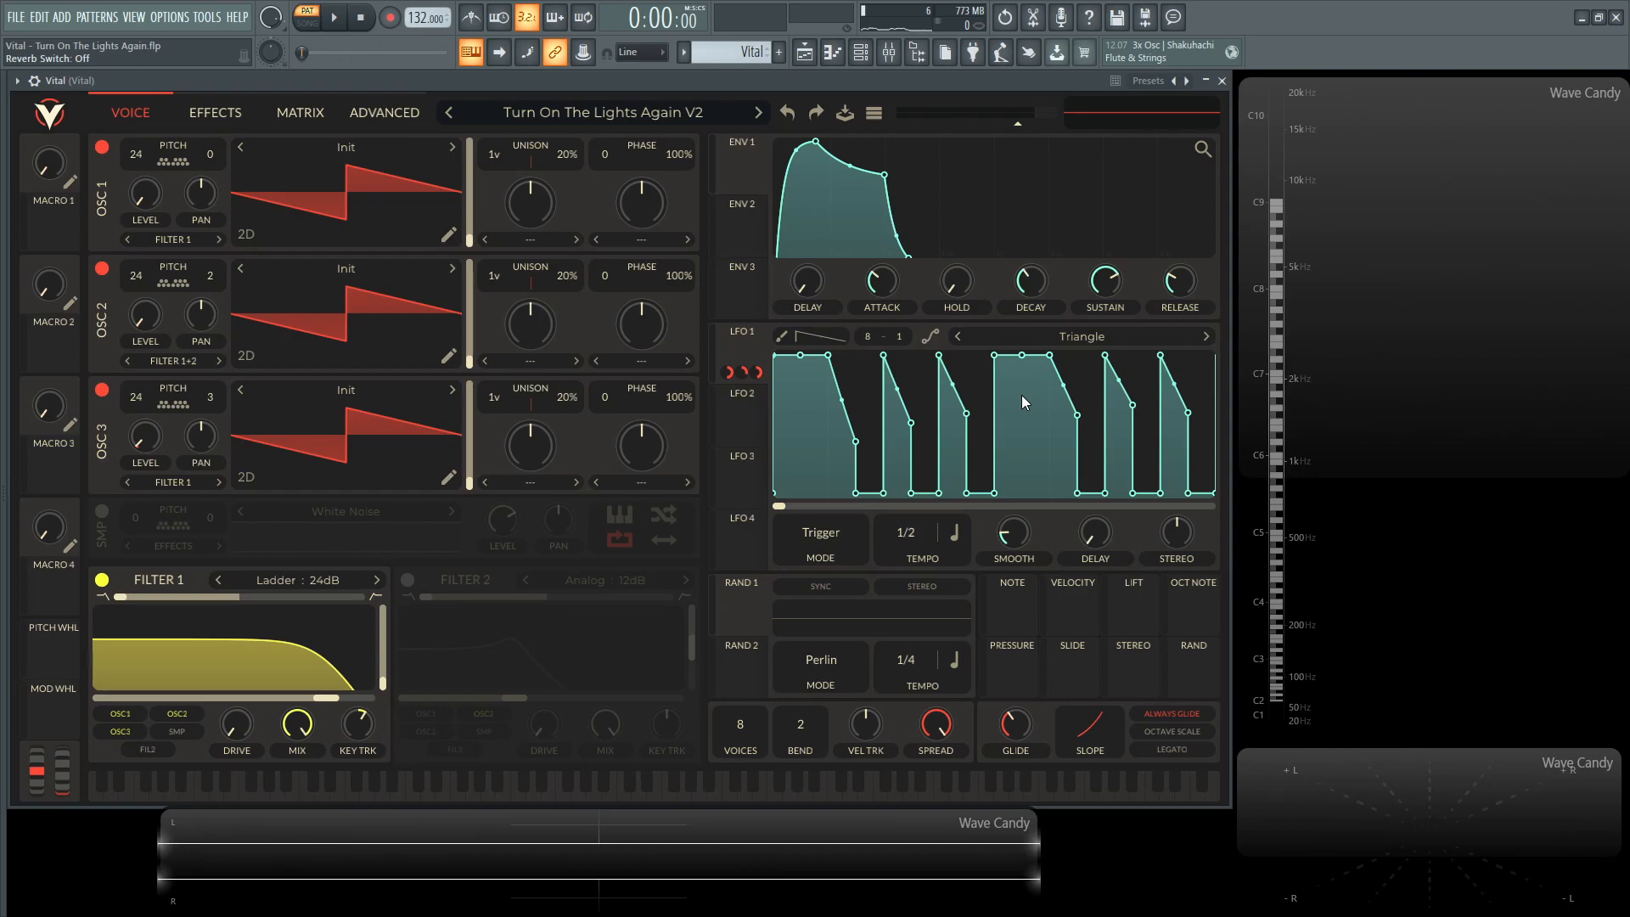
{"action": "mouse_move", "coordinate": [801, 374]}
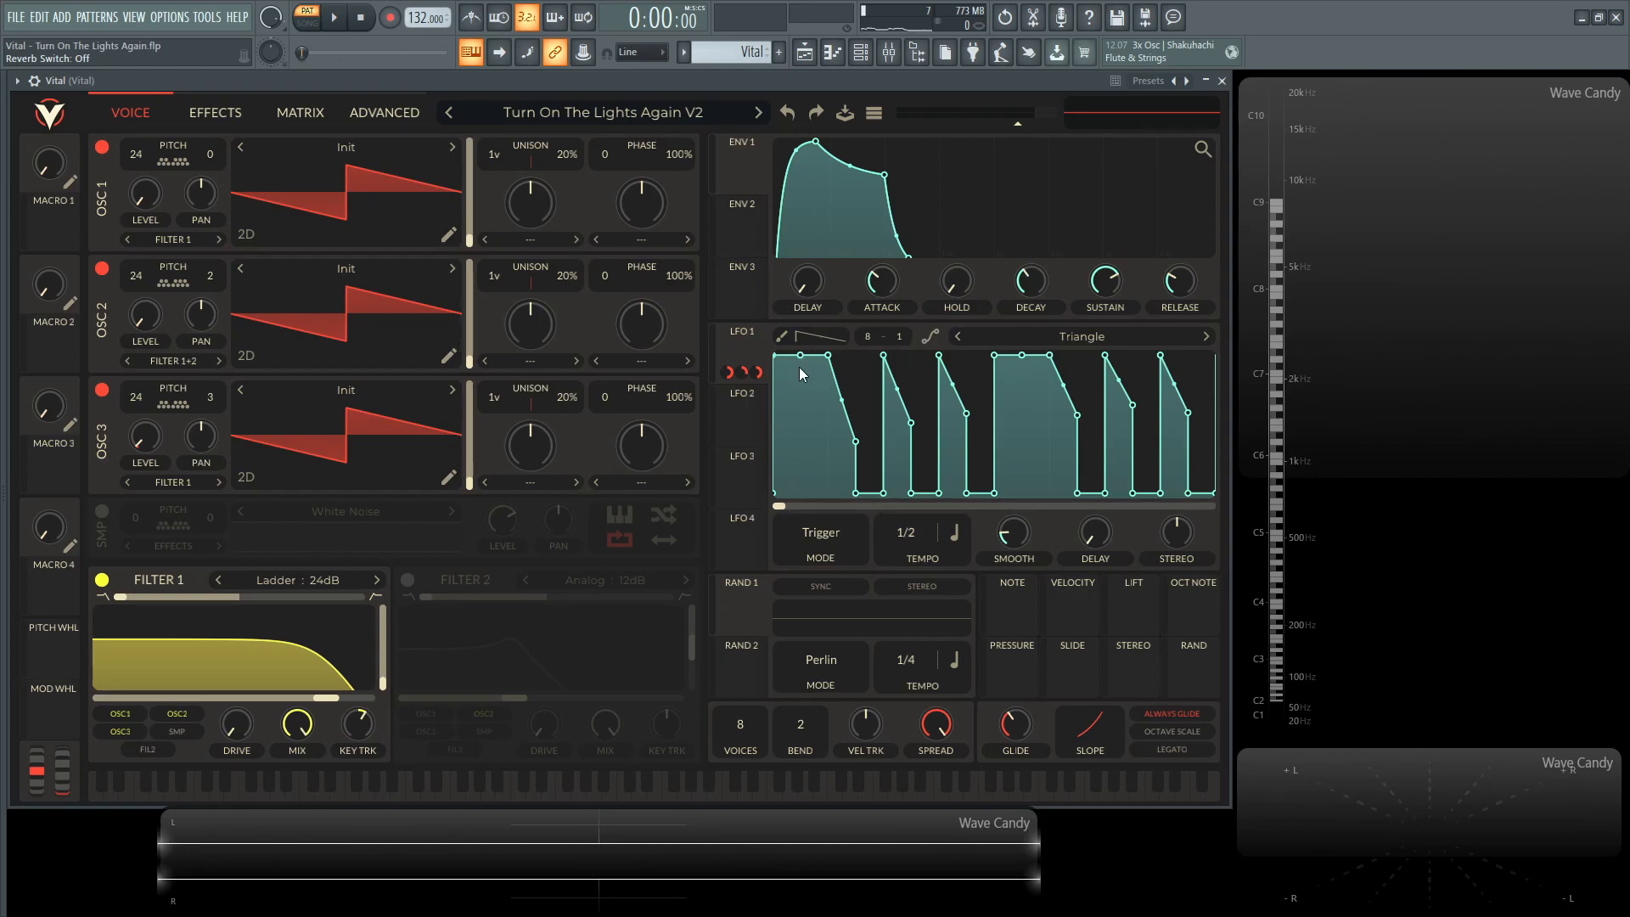
{"action": "mouse_move", "coordinate": [720, 357]}
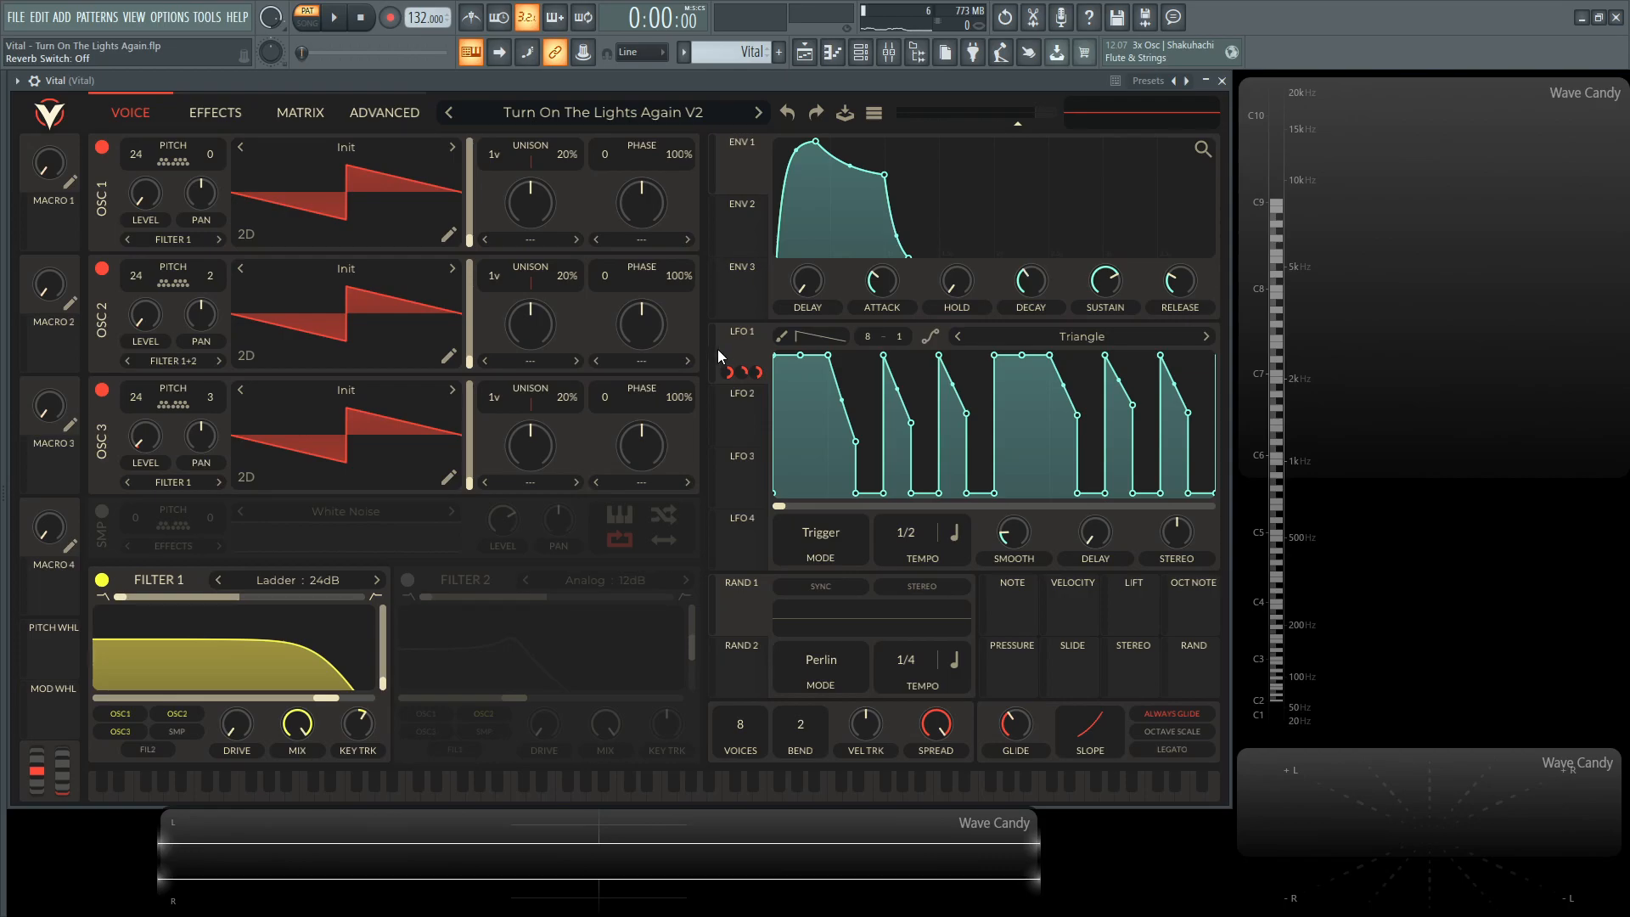
{"action": "left_click", "coordinate": [305, 17]}
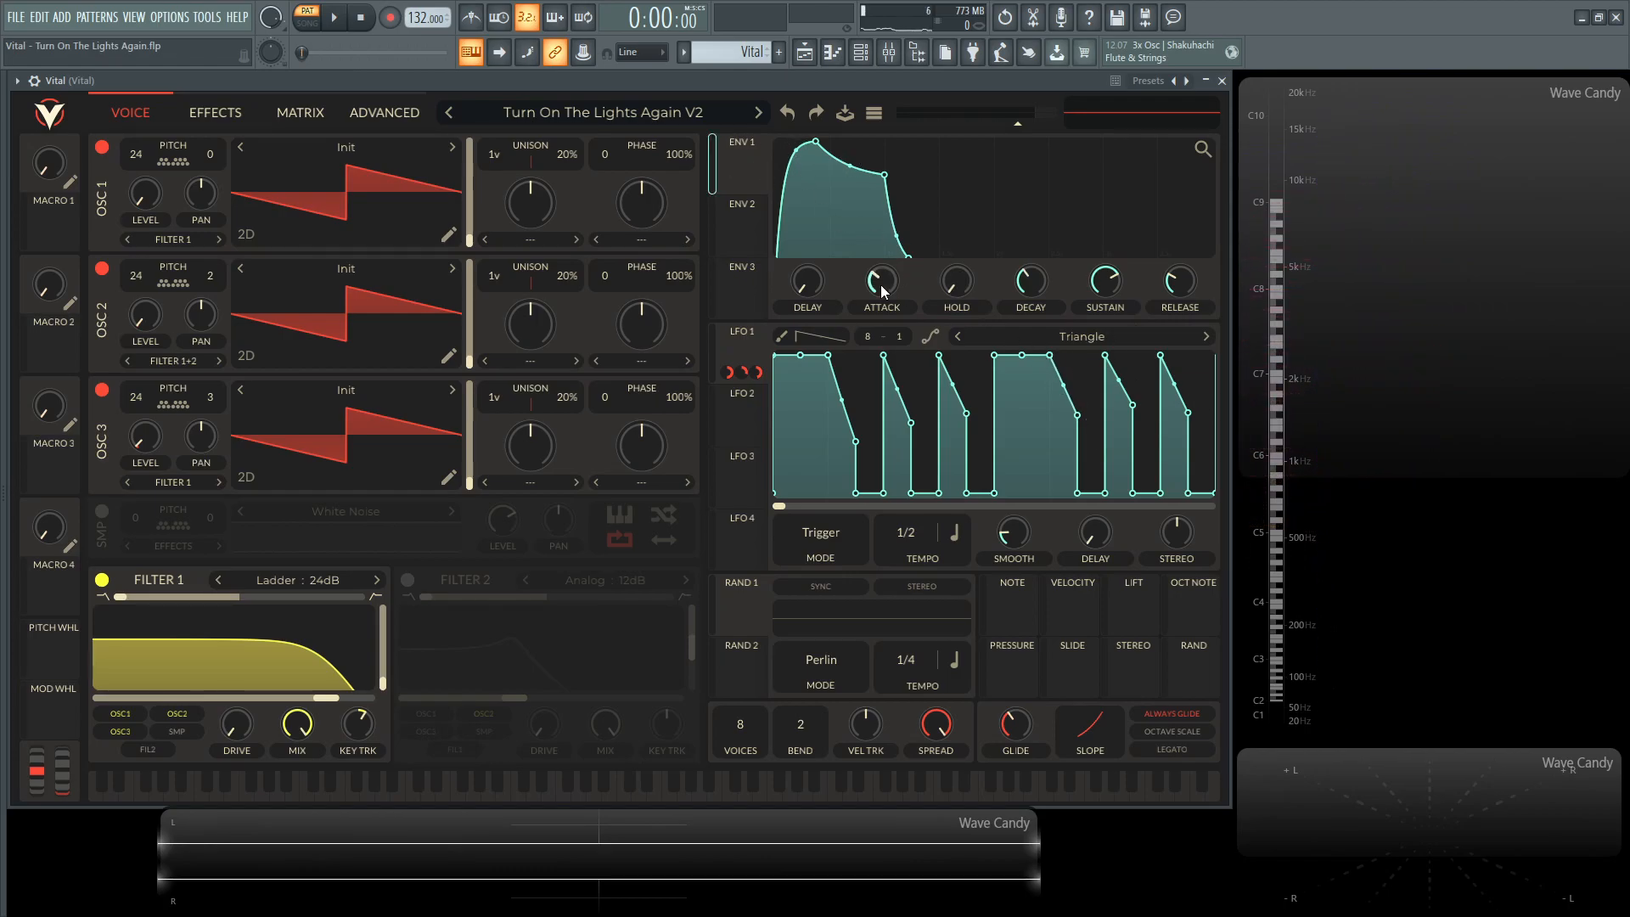
Adjust the envelope attack through its value options and drag the envelope controls
{"action": "right_click", "coordinate": [881, 281]}
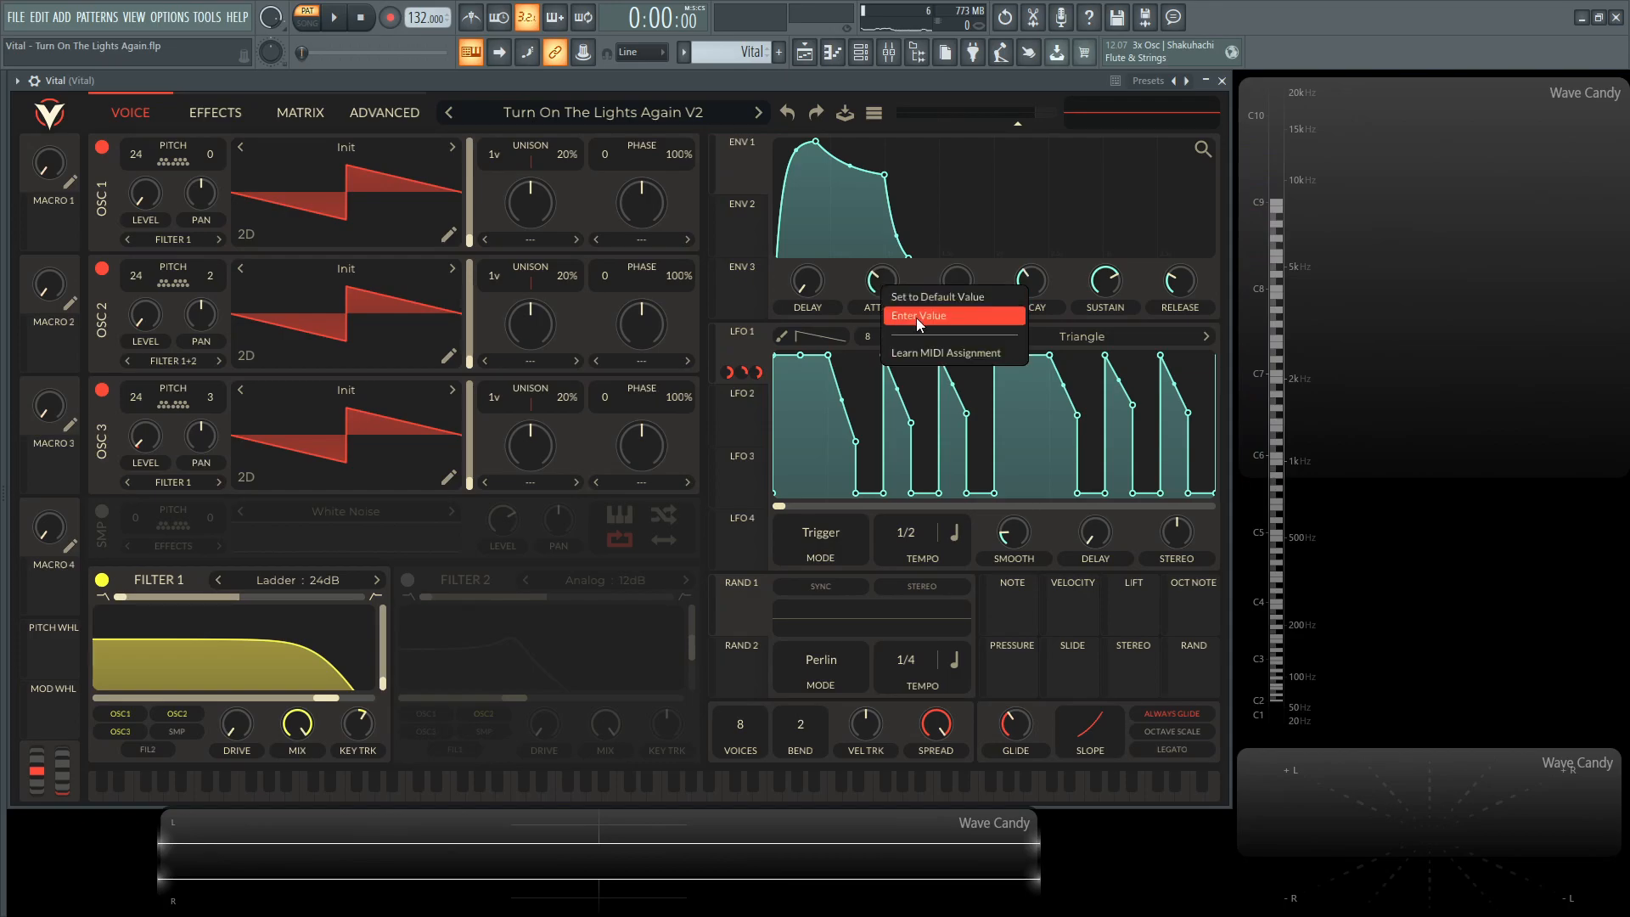
{"action": "left_click", "coordinate": [919, 316]}
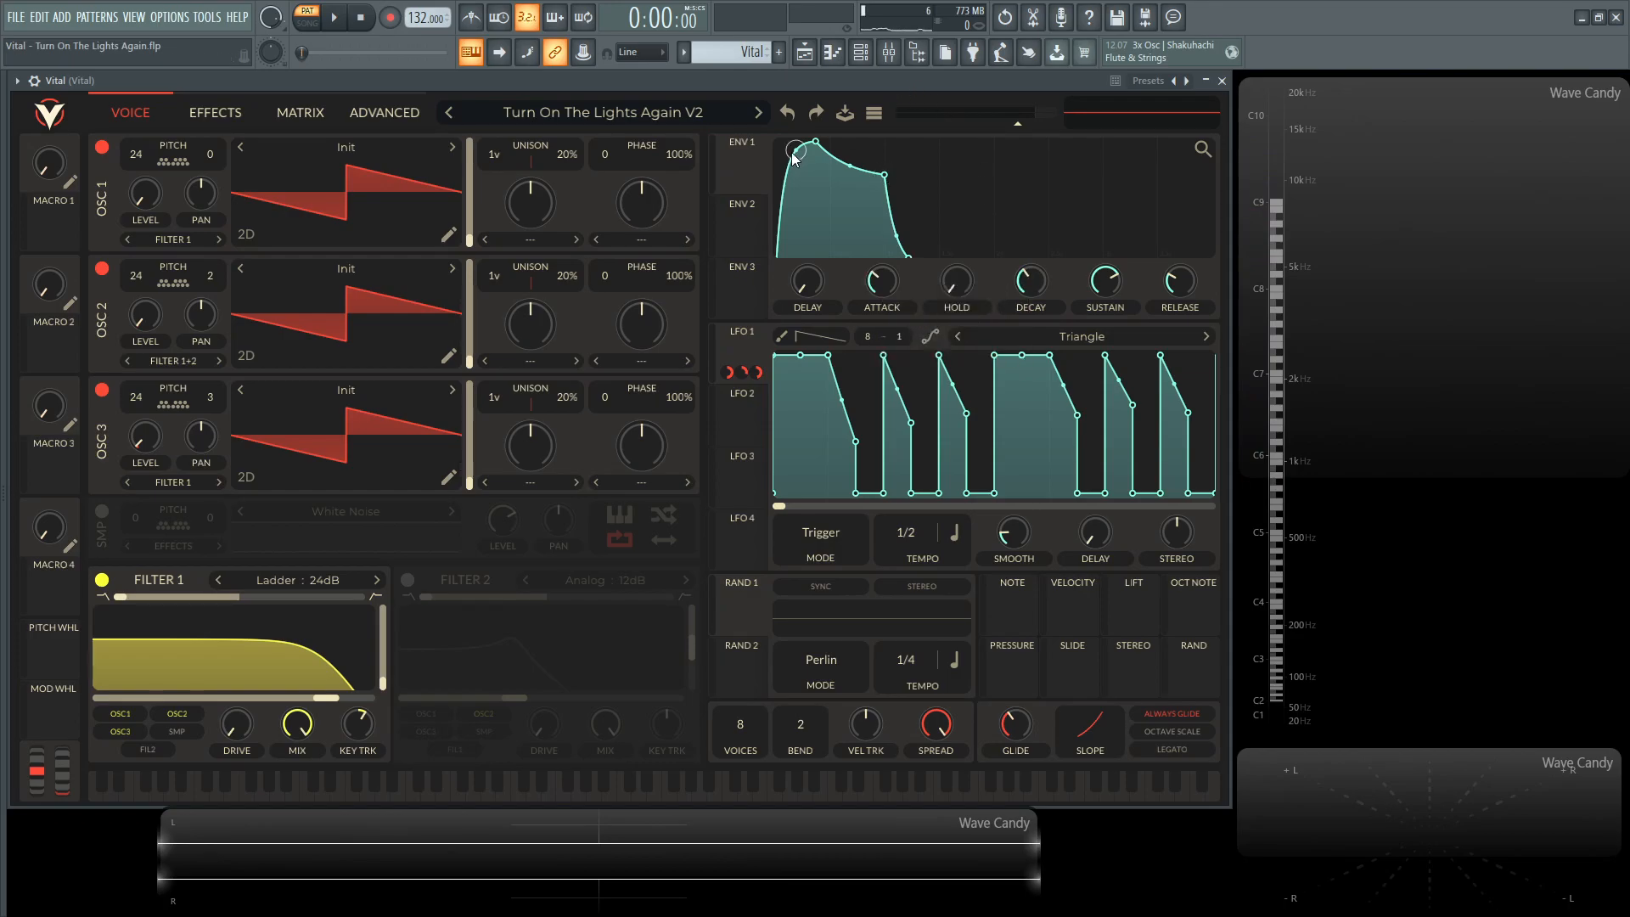
{"action": "left_click_drag", "start_coordinate": [795, 153], "coordinate": [847, 172]}
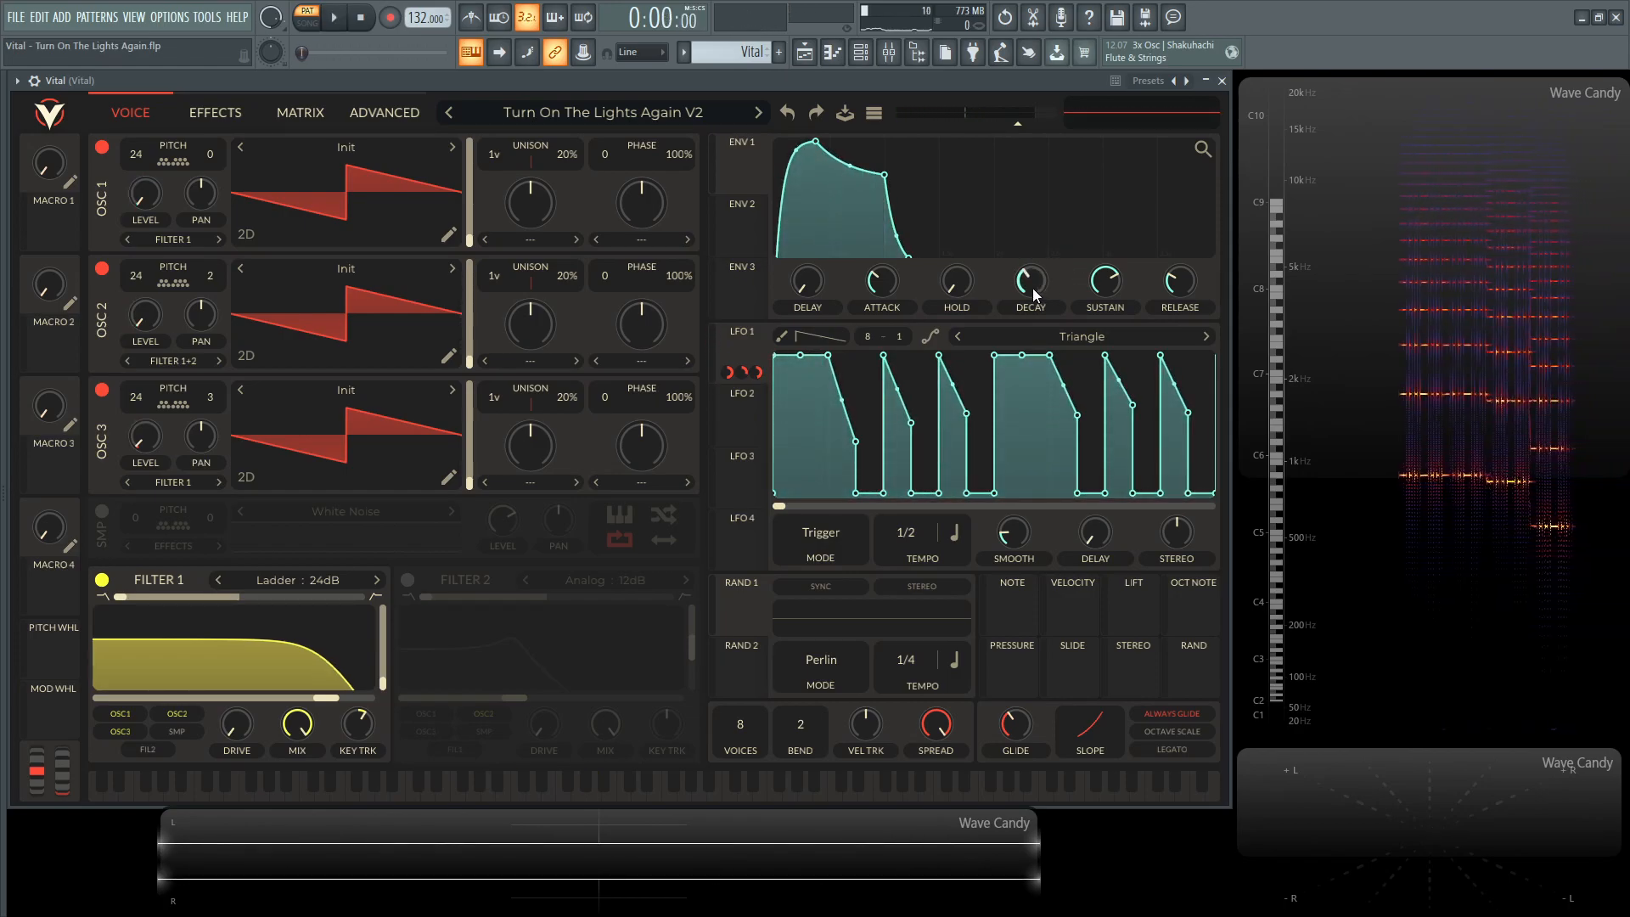
{"action": "left_click_drag", "start_coordinate": [1029, 281], "coordinate": [1065, 322]}
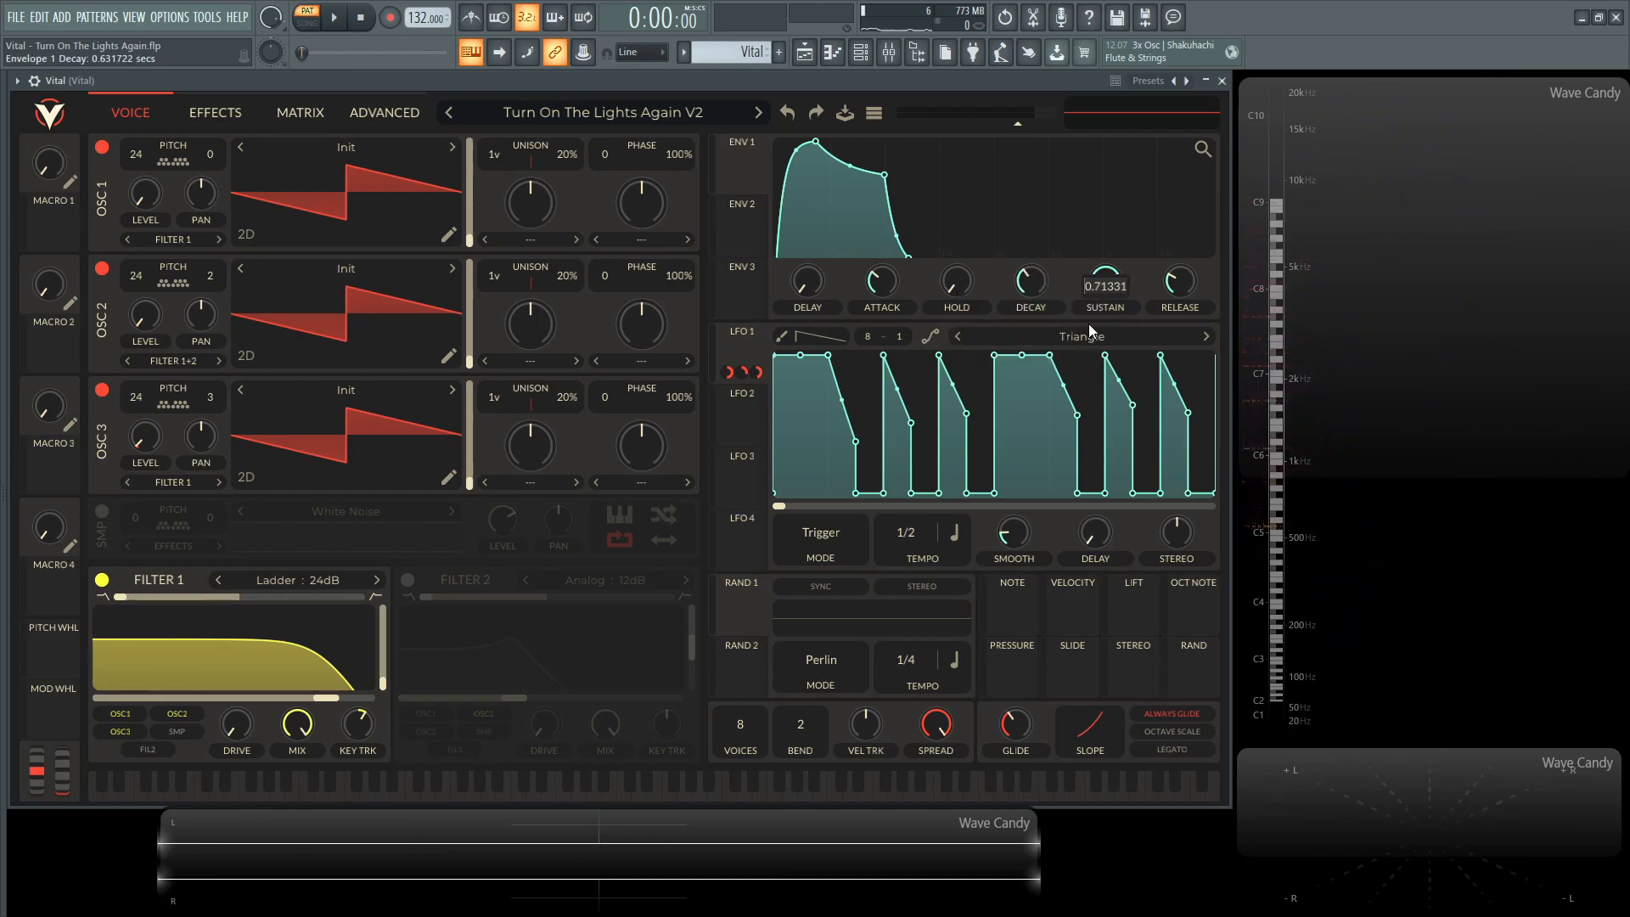
Change the envelope sustain value, check the filter cutoff unchanged, then show the effects page
{"action": "right_click", "coordinate": [1103, 282]}
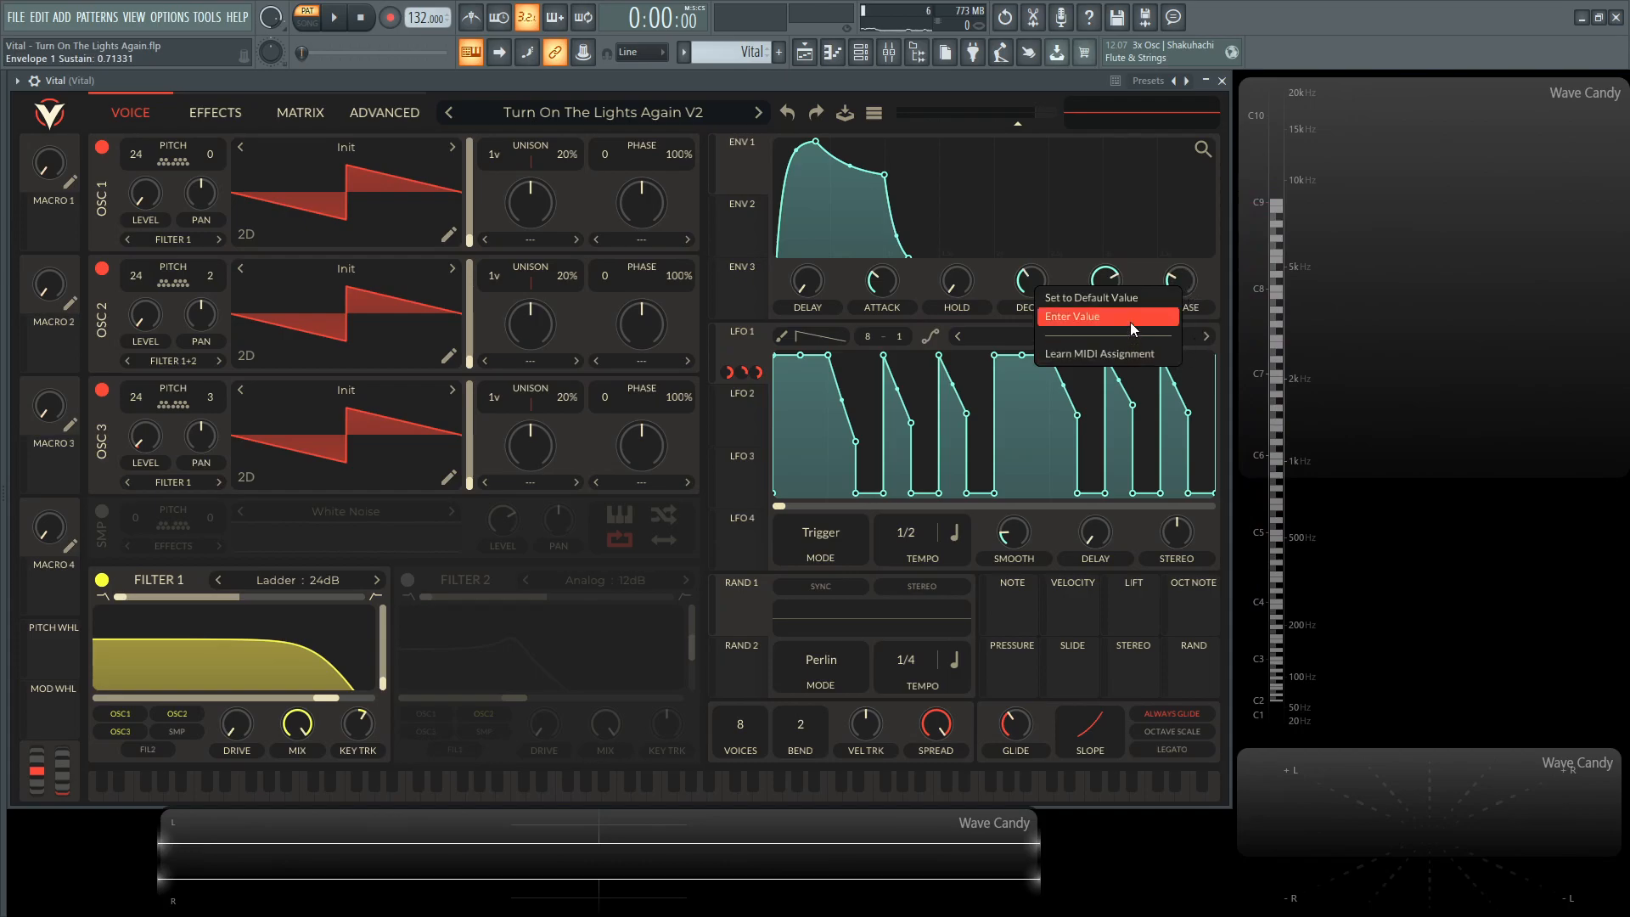
{"action": "left_click", "coordinate": [1076, 316]}
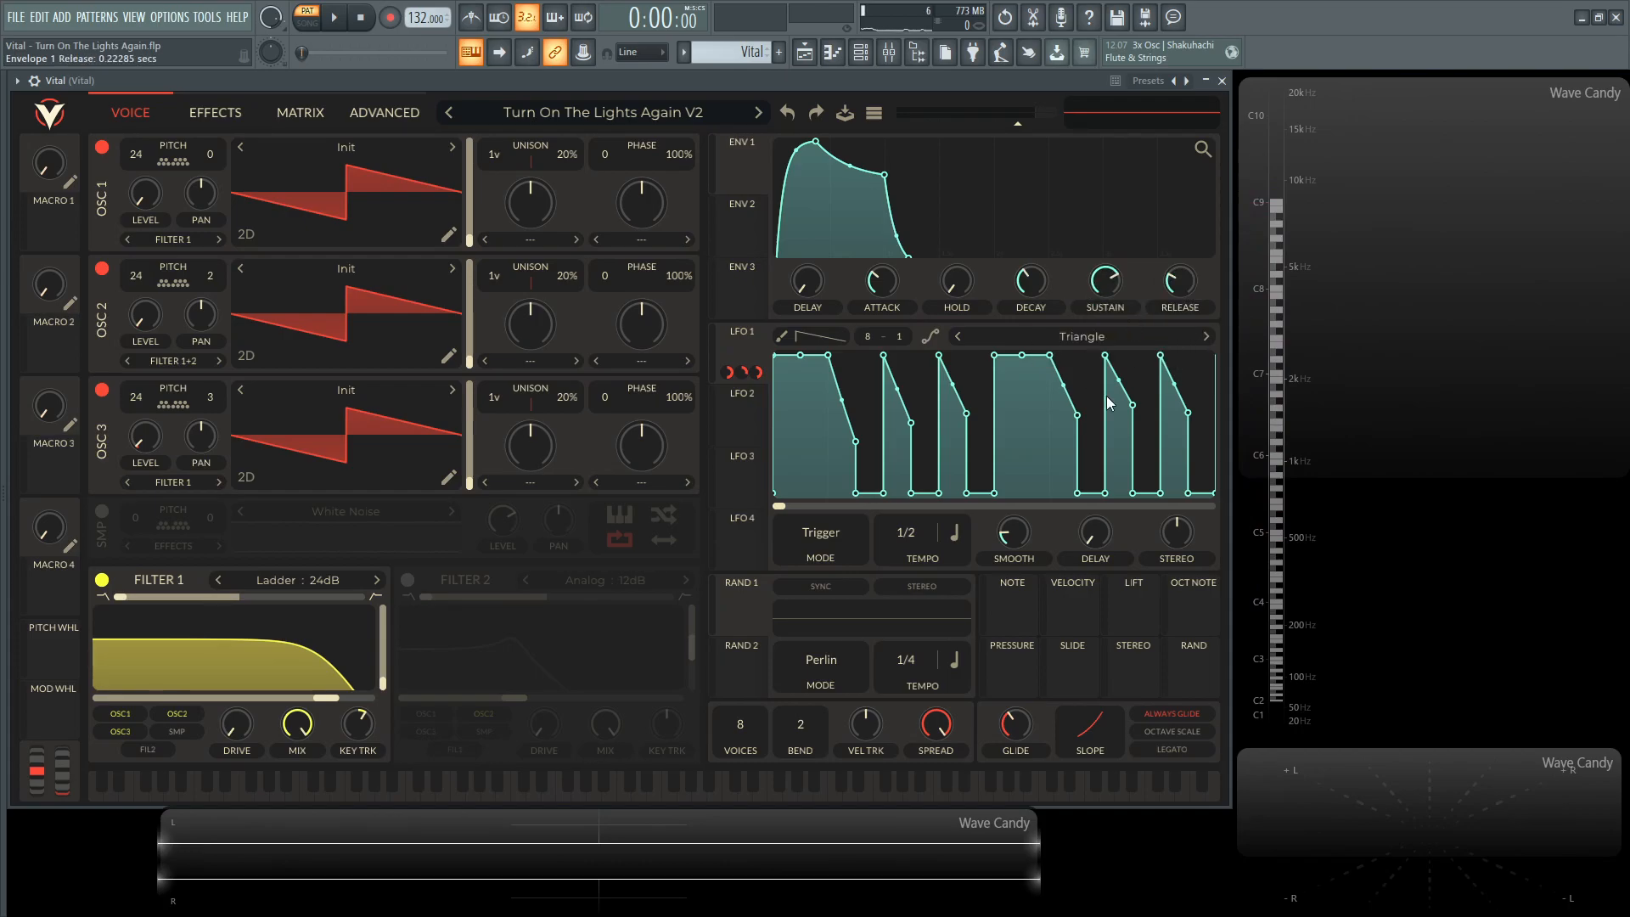
{"action": "right_click", "coordinate": [1014, 723]}
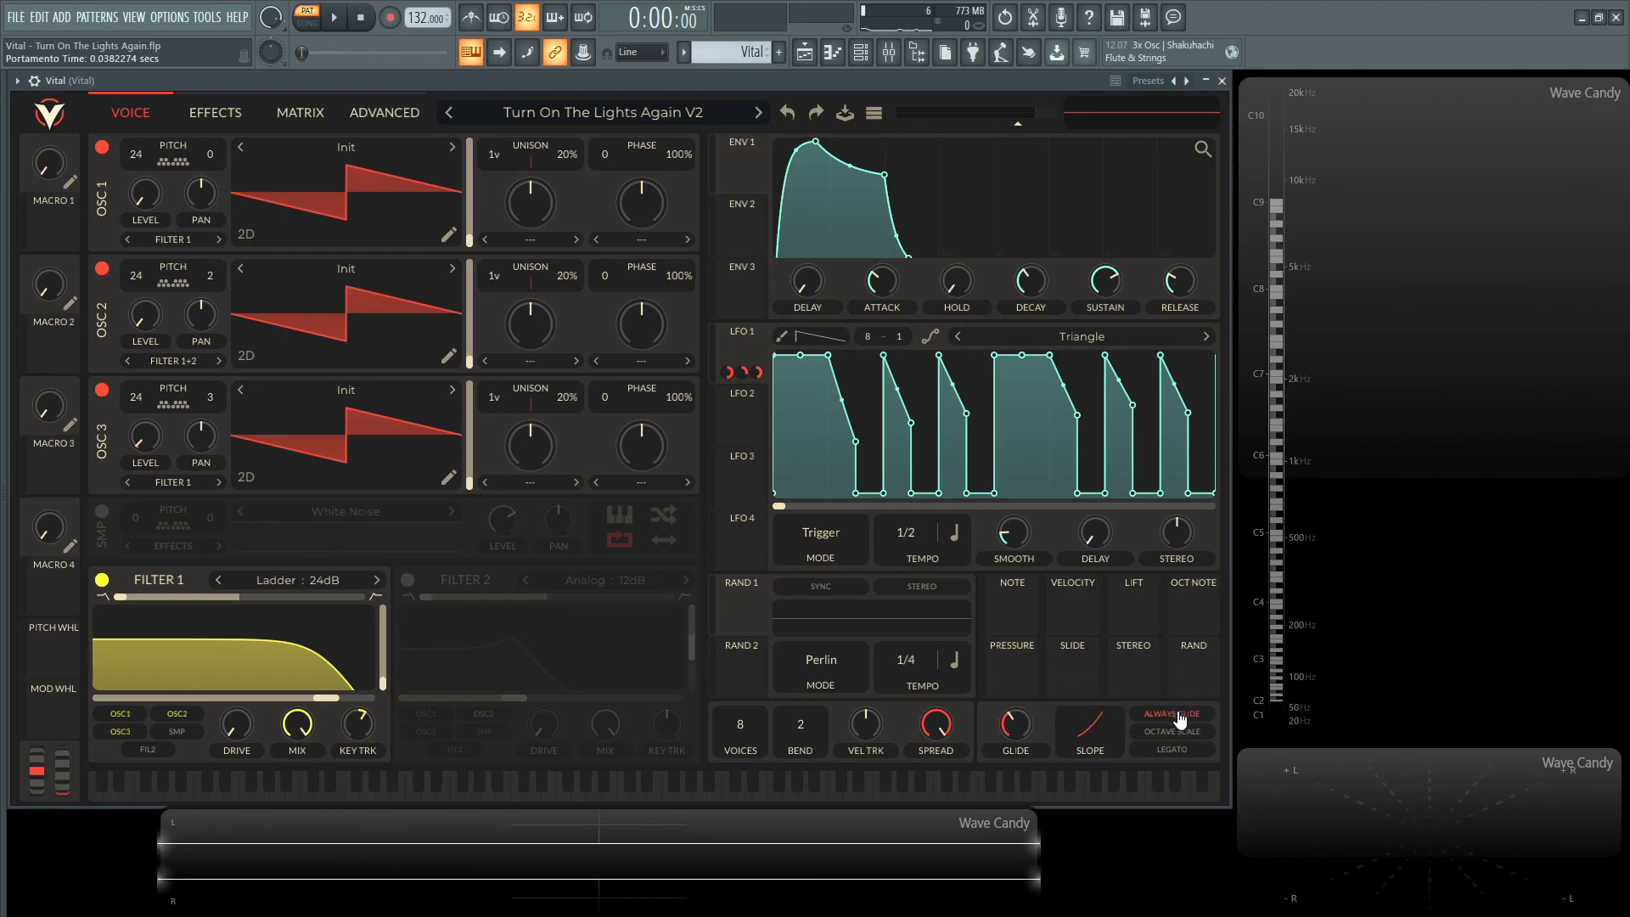
{"action": "left_click", "coordinate": [332, 17]}
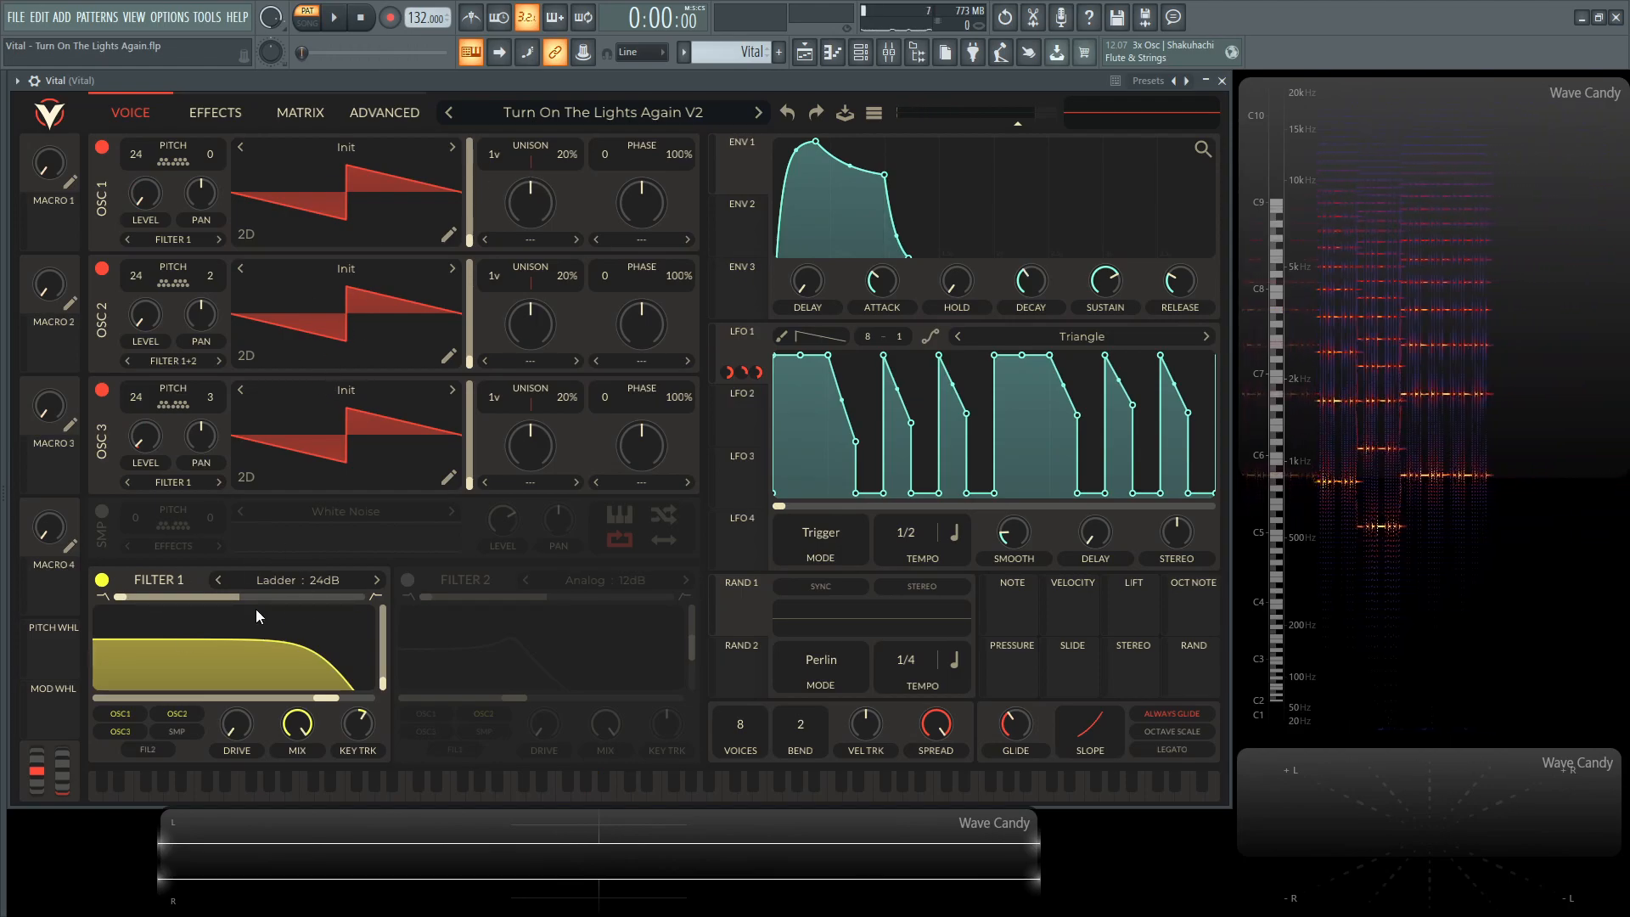
{"action": "mouse_move", "coordinate": [329, 592]}
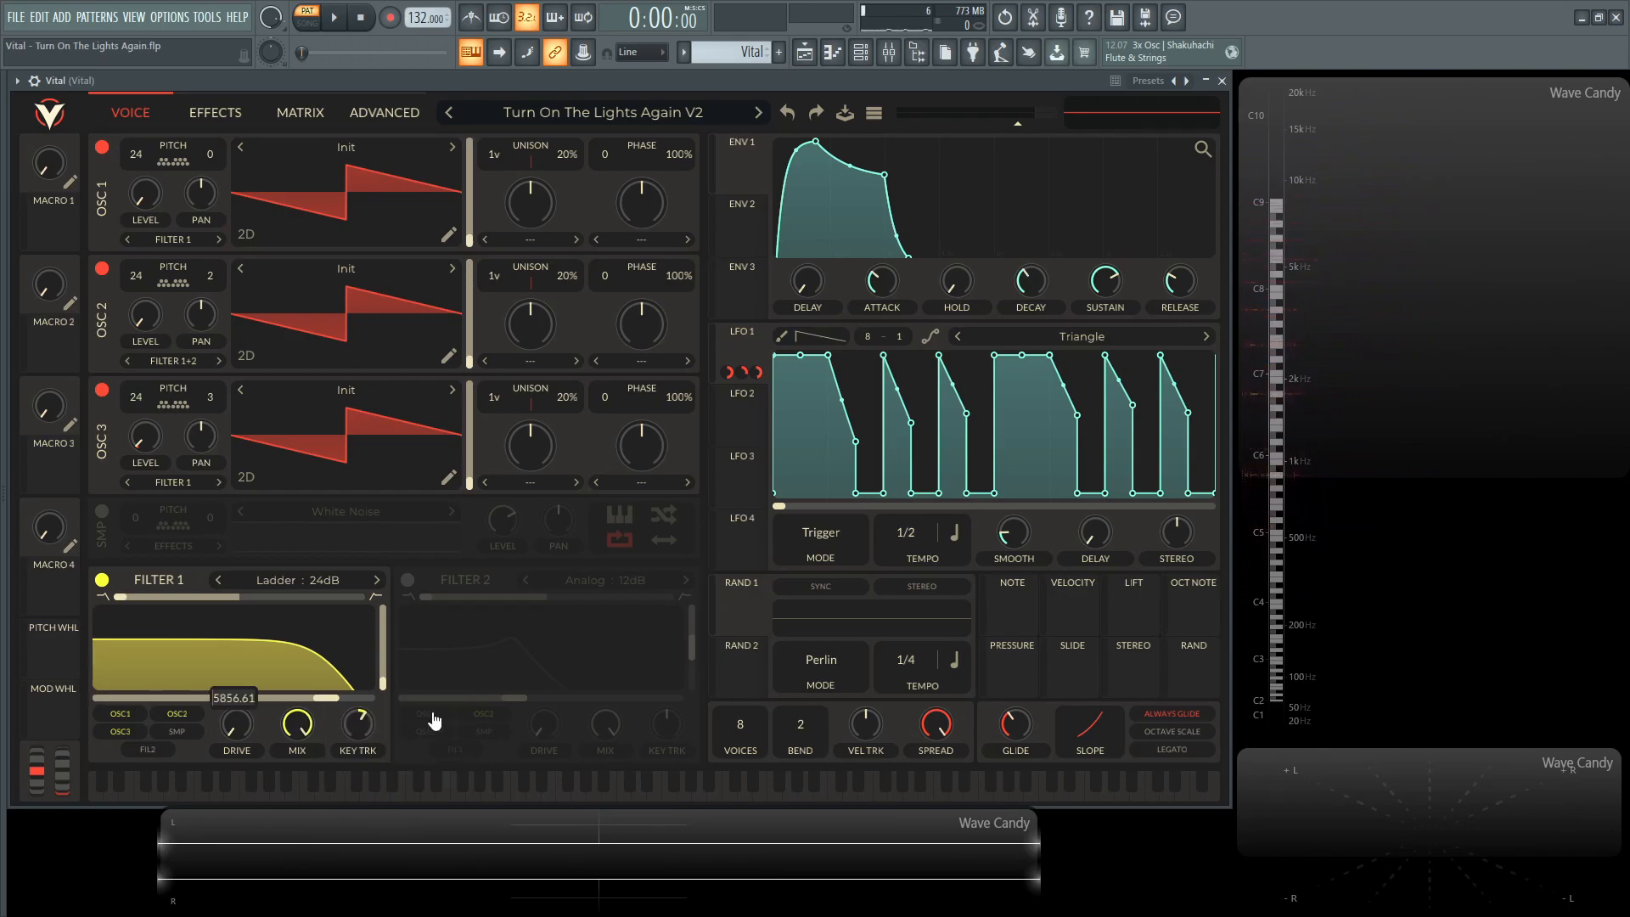
{"action": "mouse_move", "coordinate": [464, 689]}
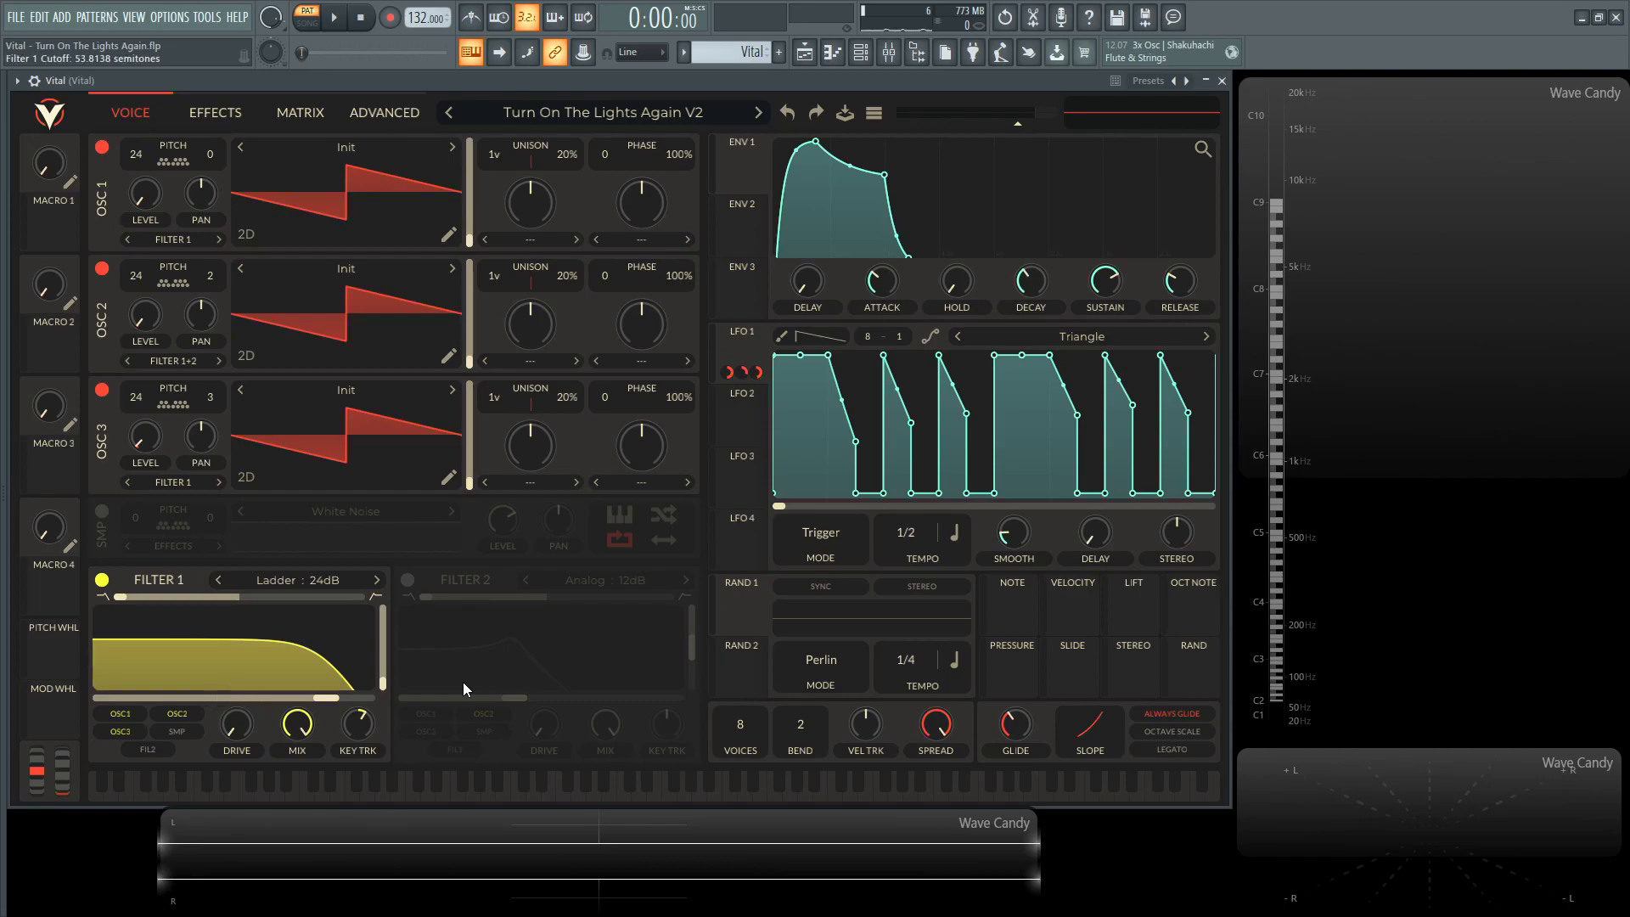
{"action": "left_click", "coordinate": [214, 112]}
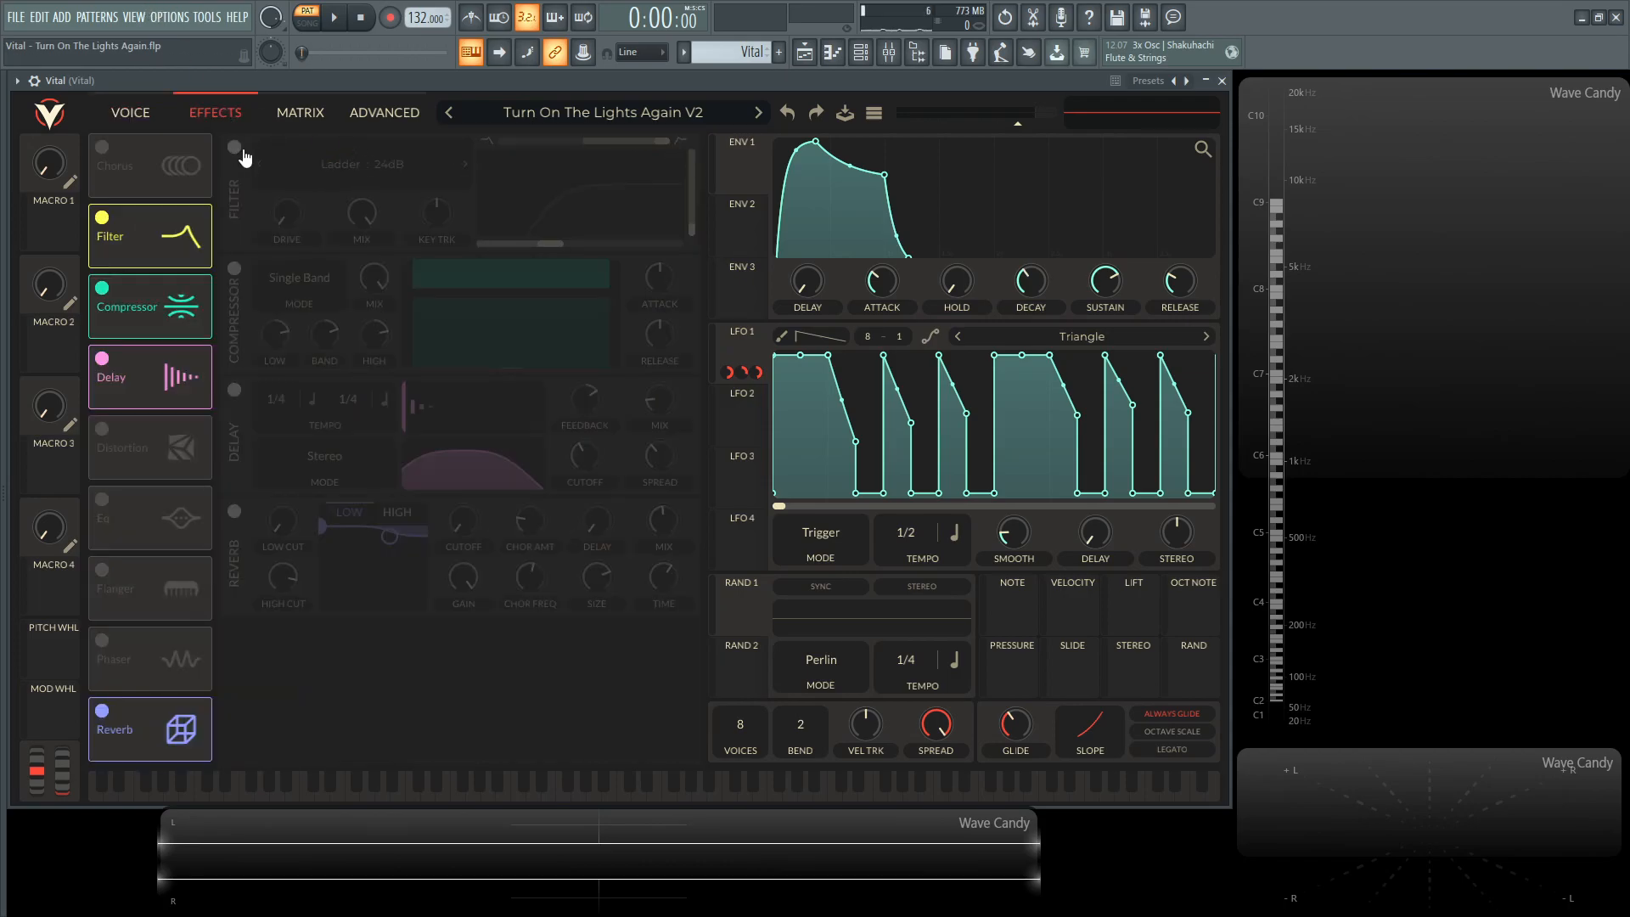
Enable the Ladder 24dB filter effect, drag its cutoff low, and switch on the compressor
{"action": "left_click", "coordinate": [236, 148]}
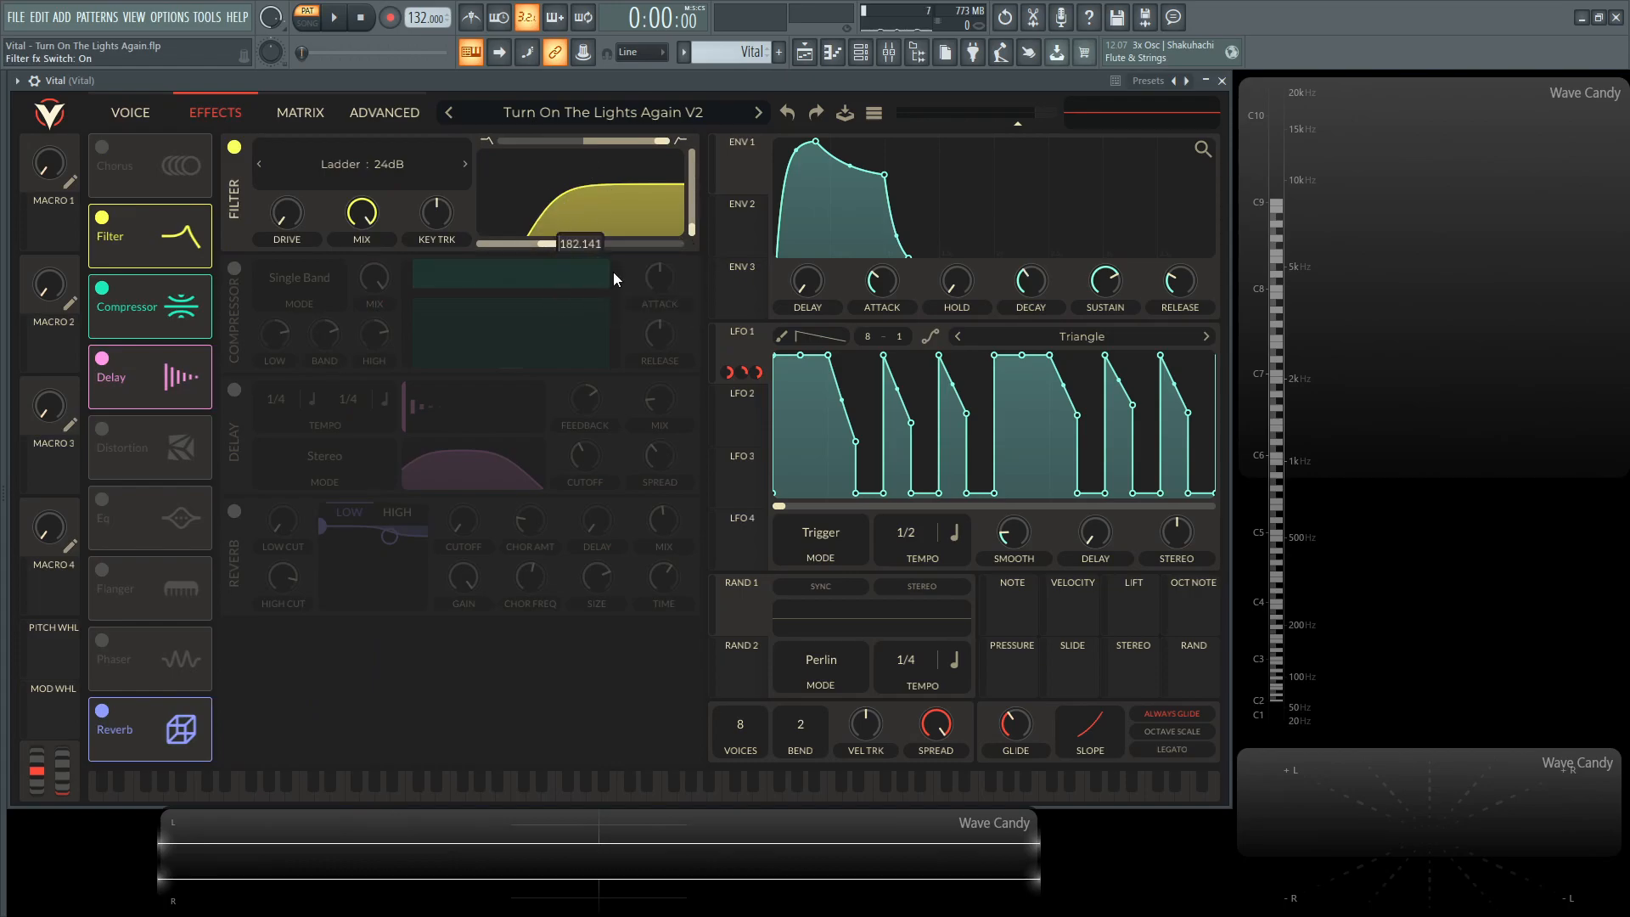
{"action": "left_click_drag", "start_coordinate": [582, 228], "coordinate": [601, 270]}
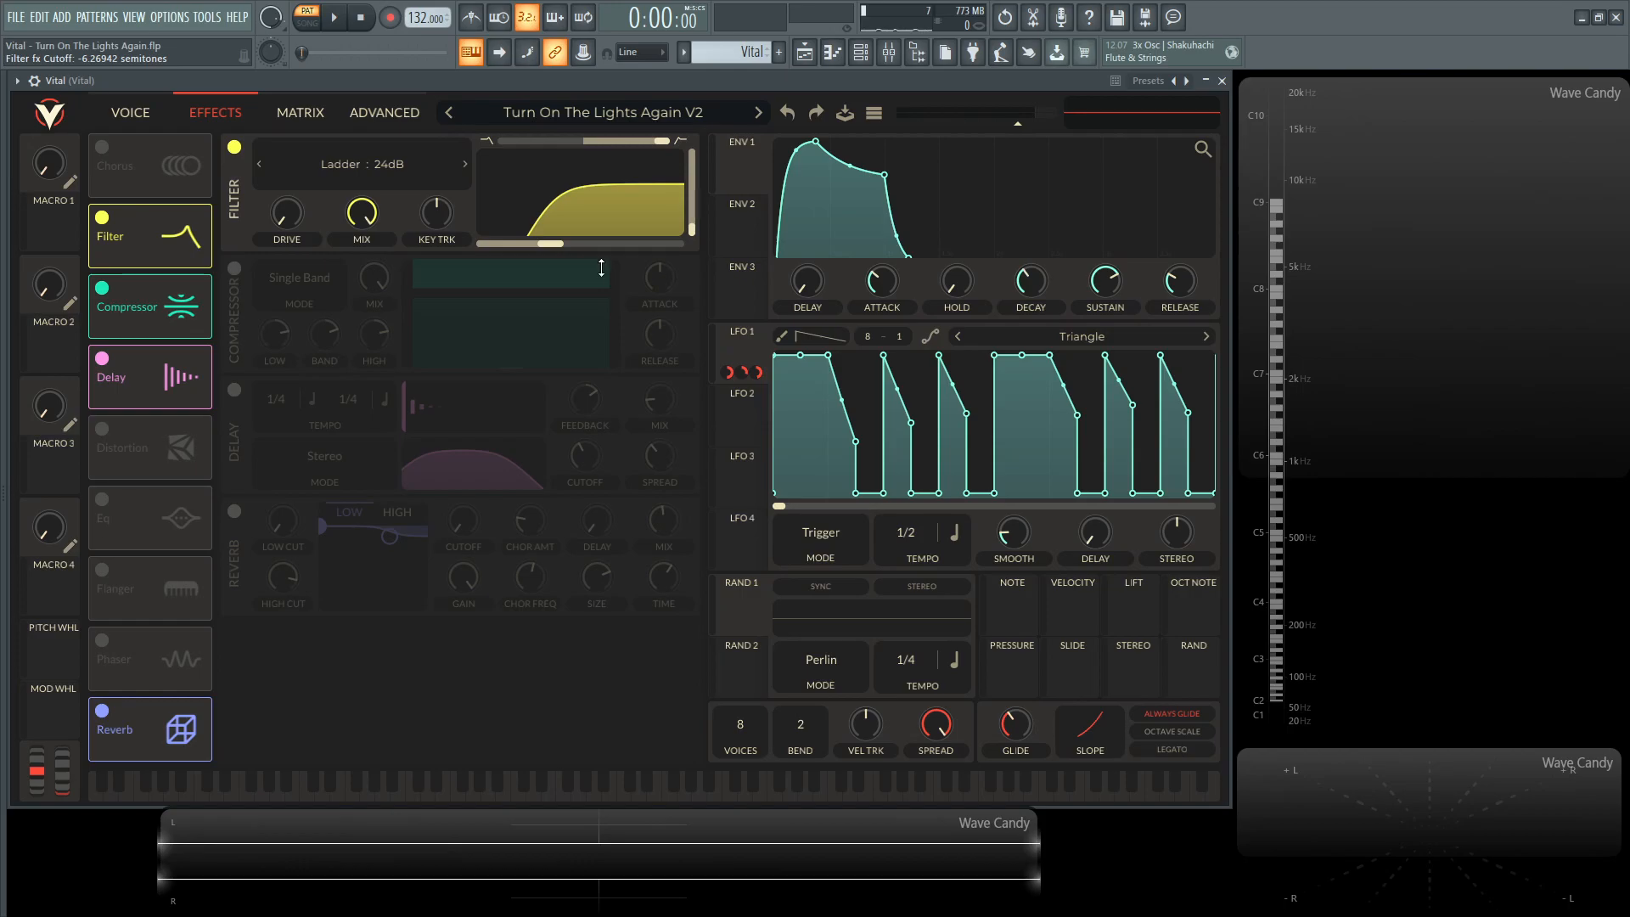
{"action": "left_click", "coordinate": [332, 18]}
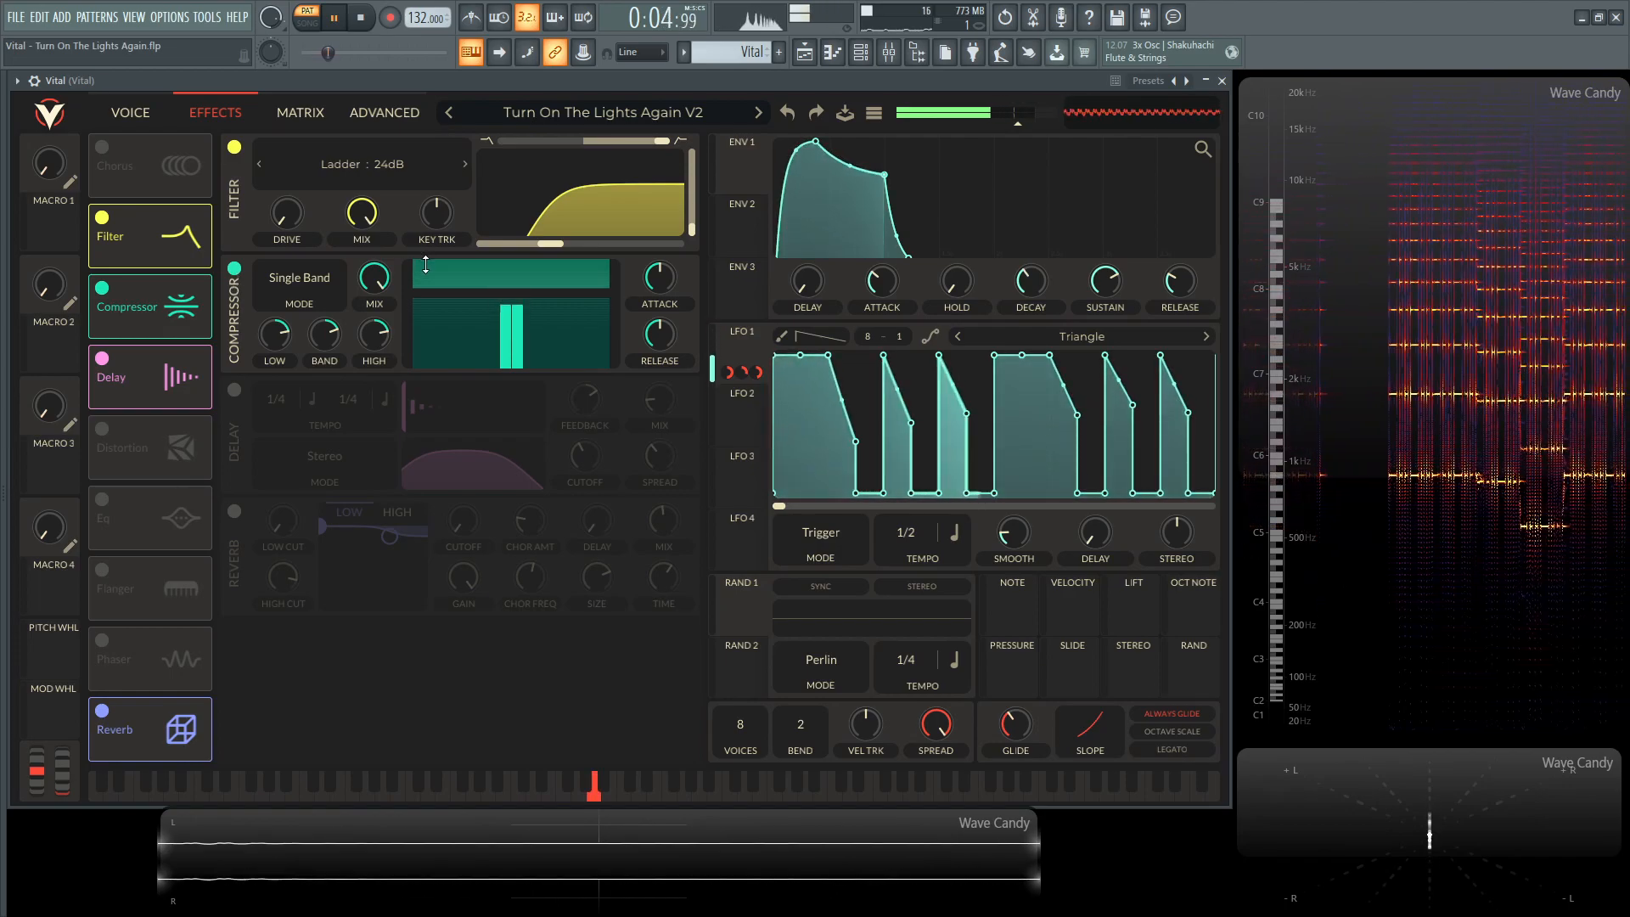
{"action": "left_click", "coordinate": [361, 18]}
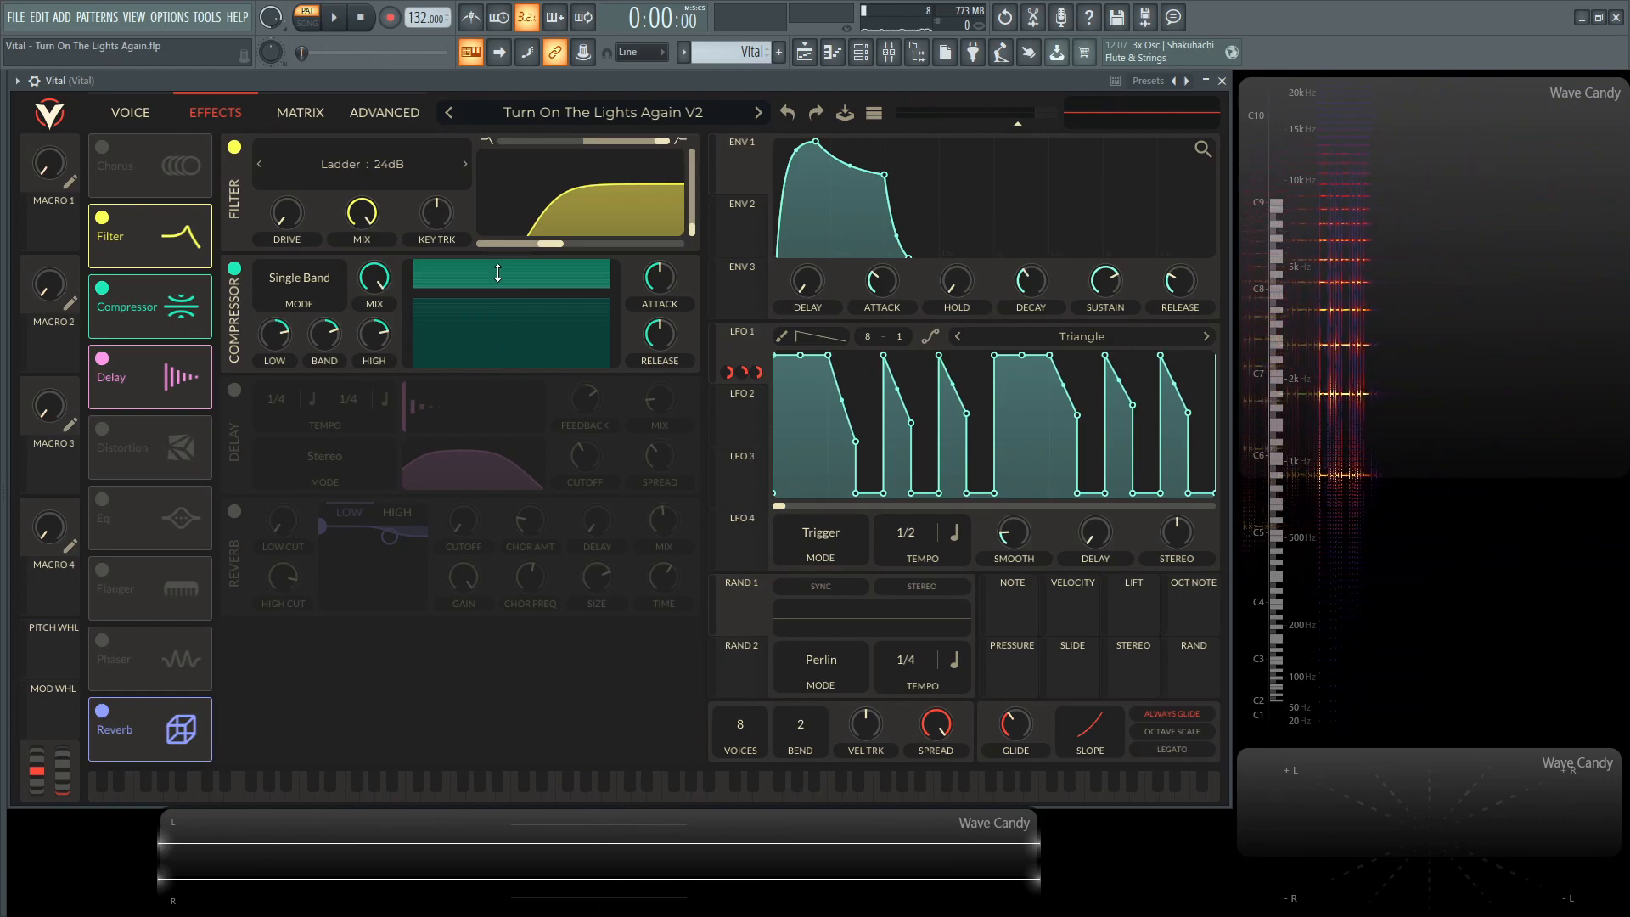
{"action": "left_click", "coordinate": [331, 17]}
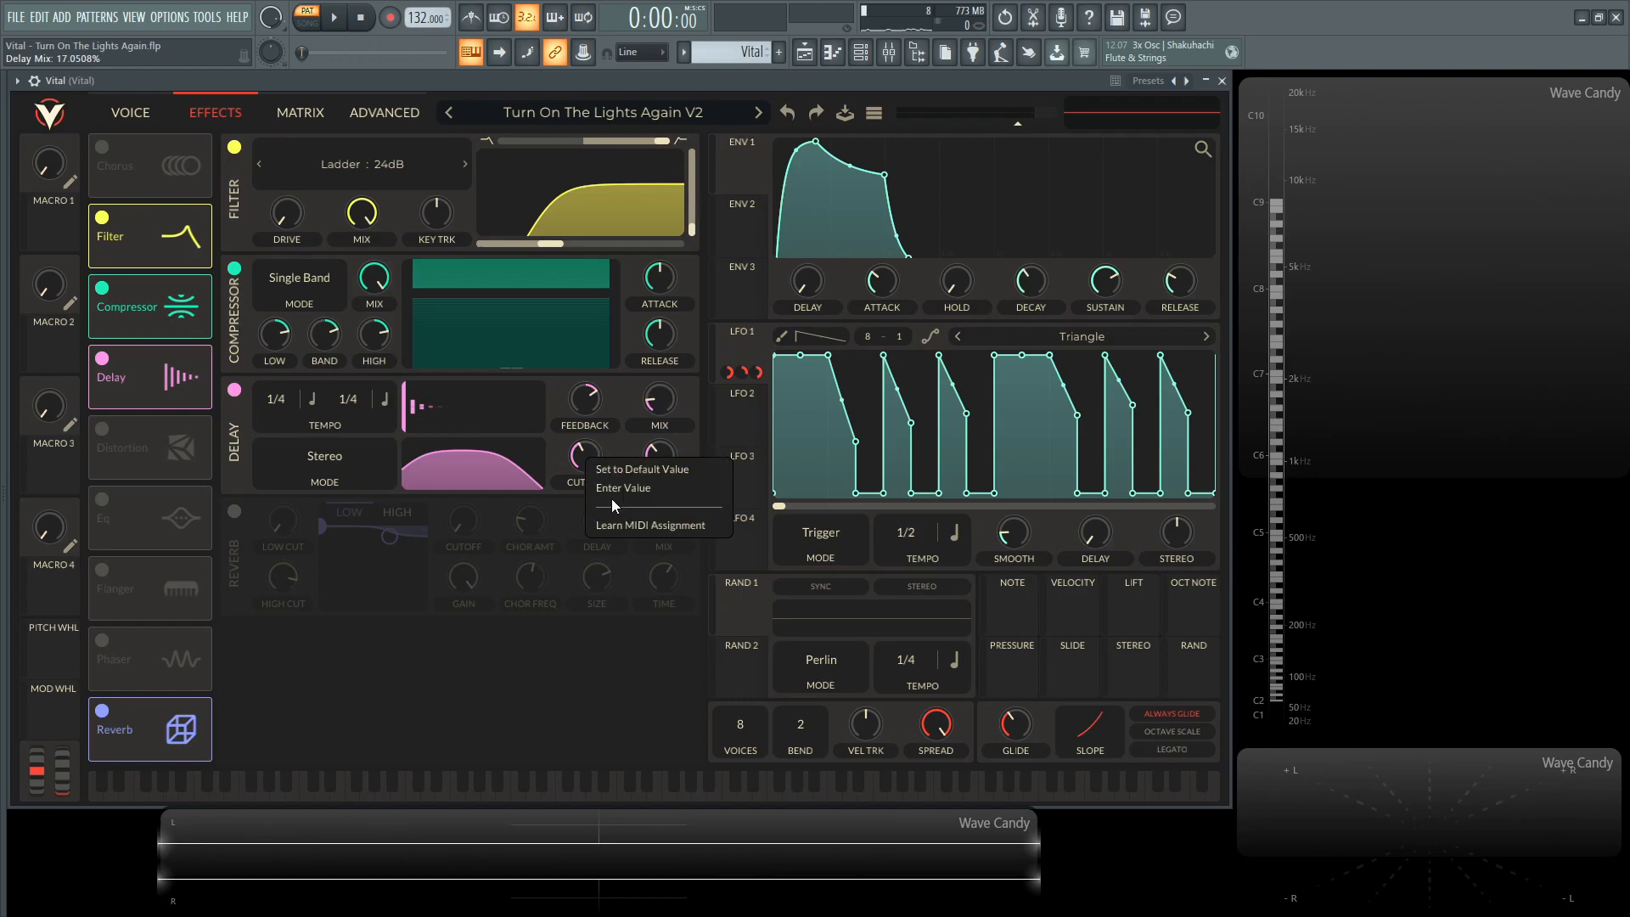
Enable the delay, drag its cutoff down to darken the repeats, and toggle it to compare
{"action": "left_click", "coordinate": [624, 487]}
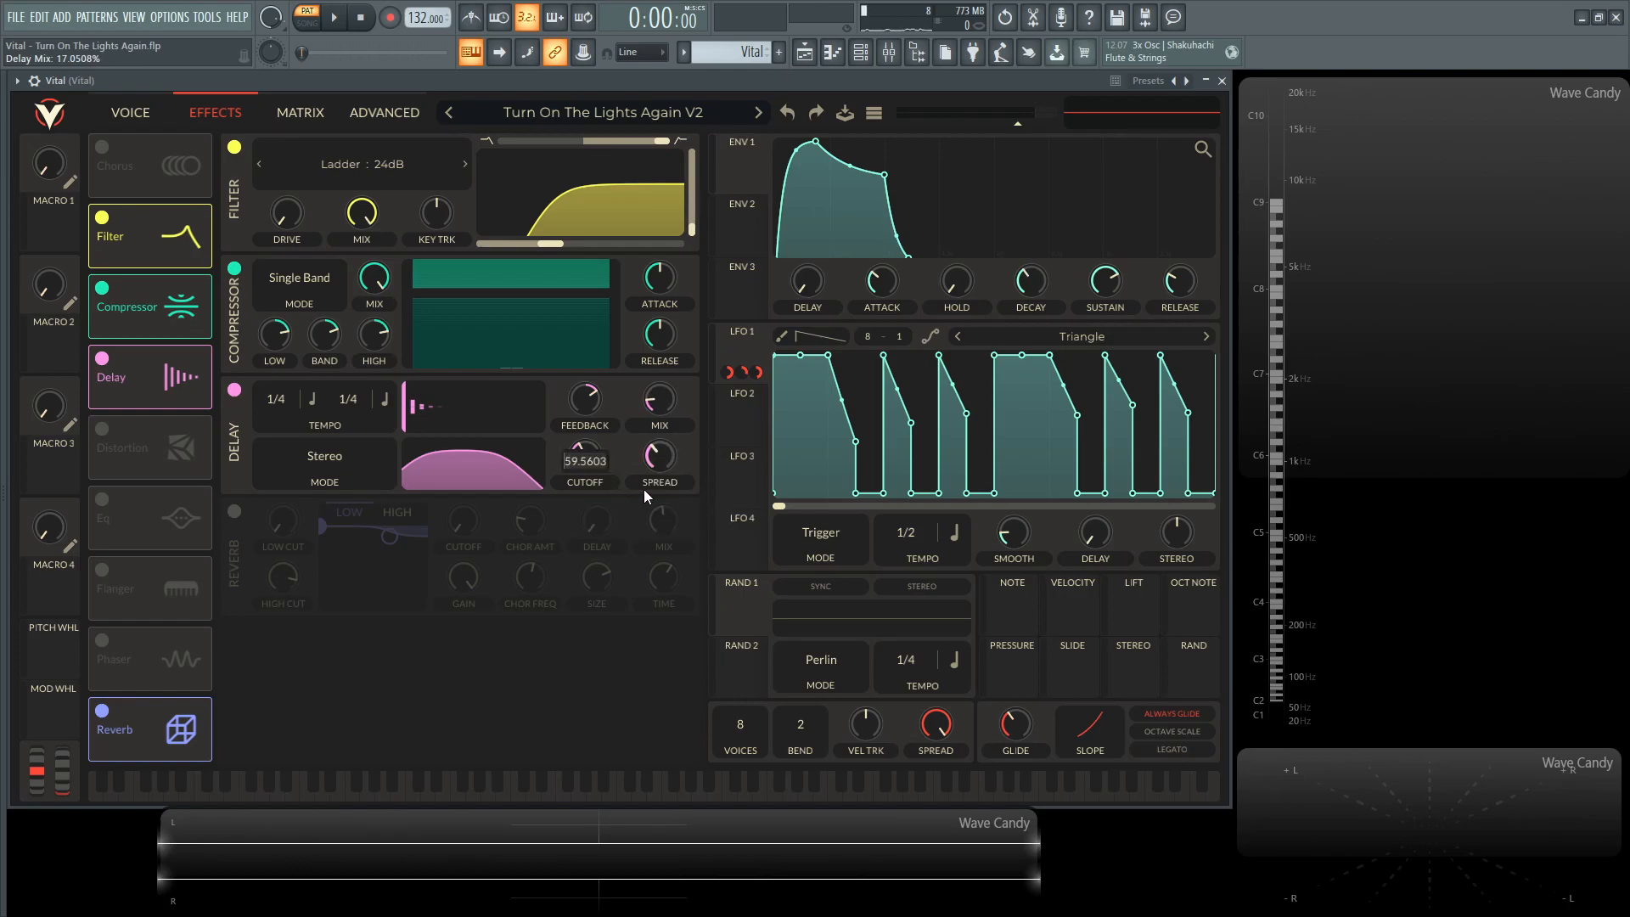
{"action": "left_click_drag", "start_coordinate": [658, 462], "coordinate": [659, 494]}
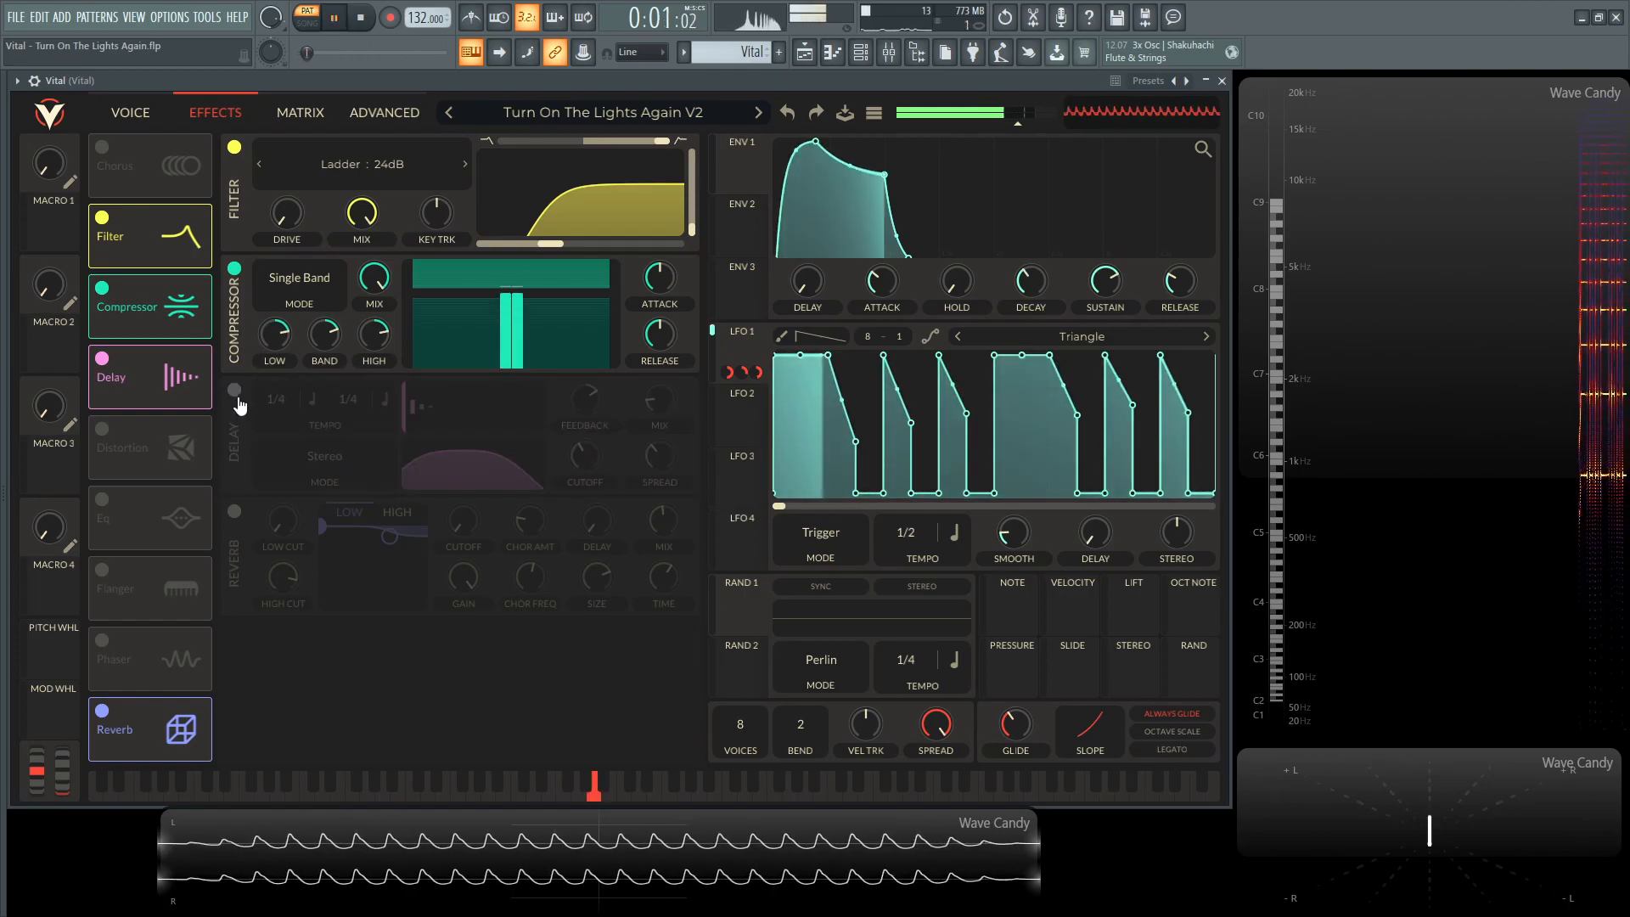
{"action": "left_click", "coordinate": [234, 389]}
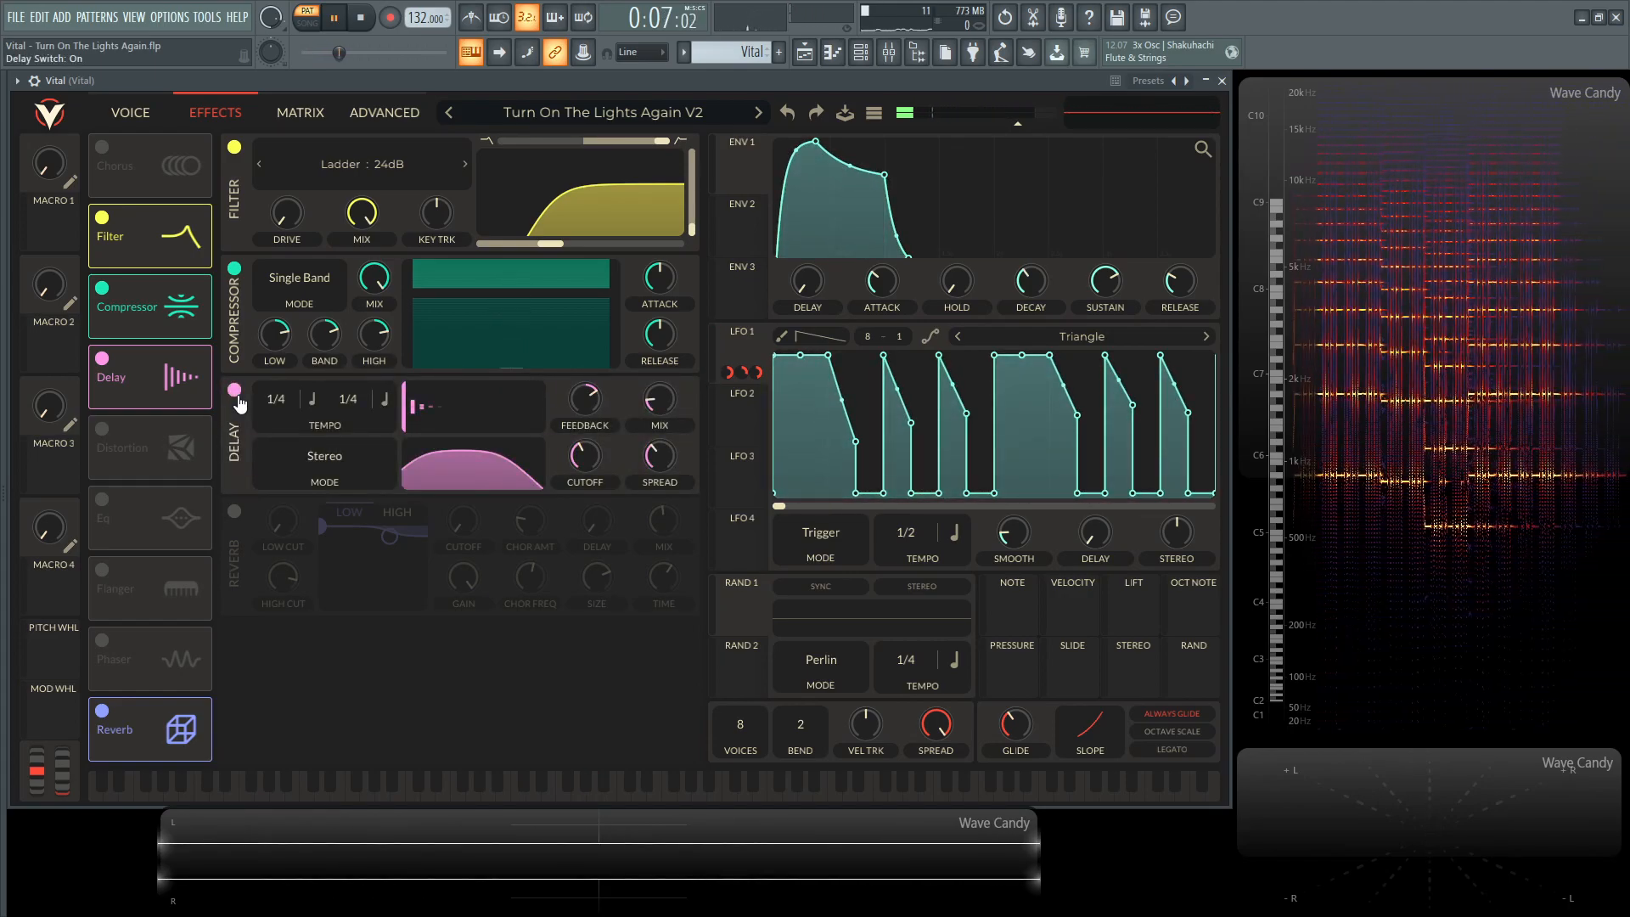
{"action": "left_click", "coordinate": [360, 18]}
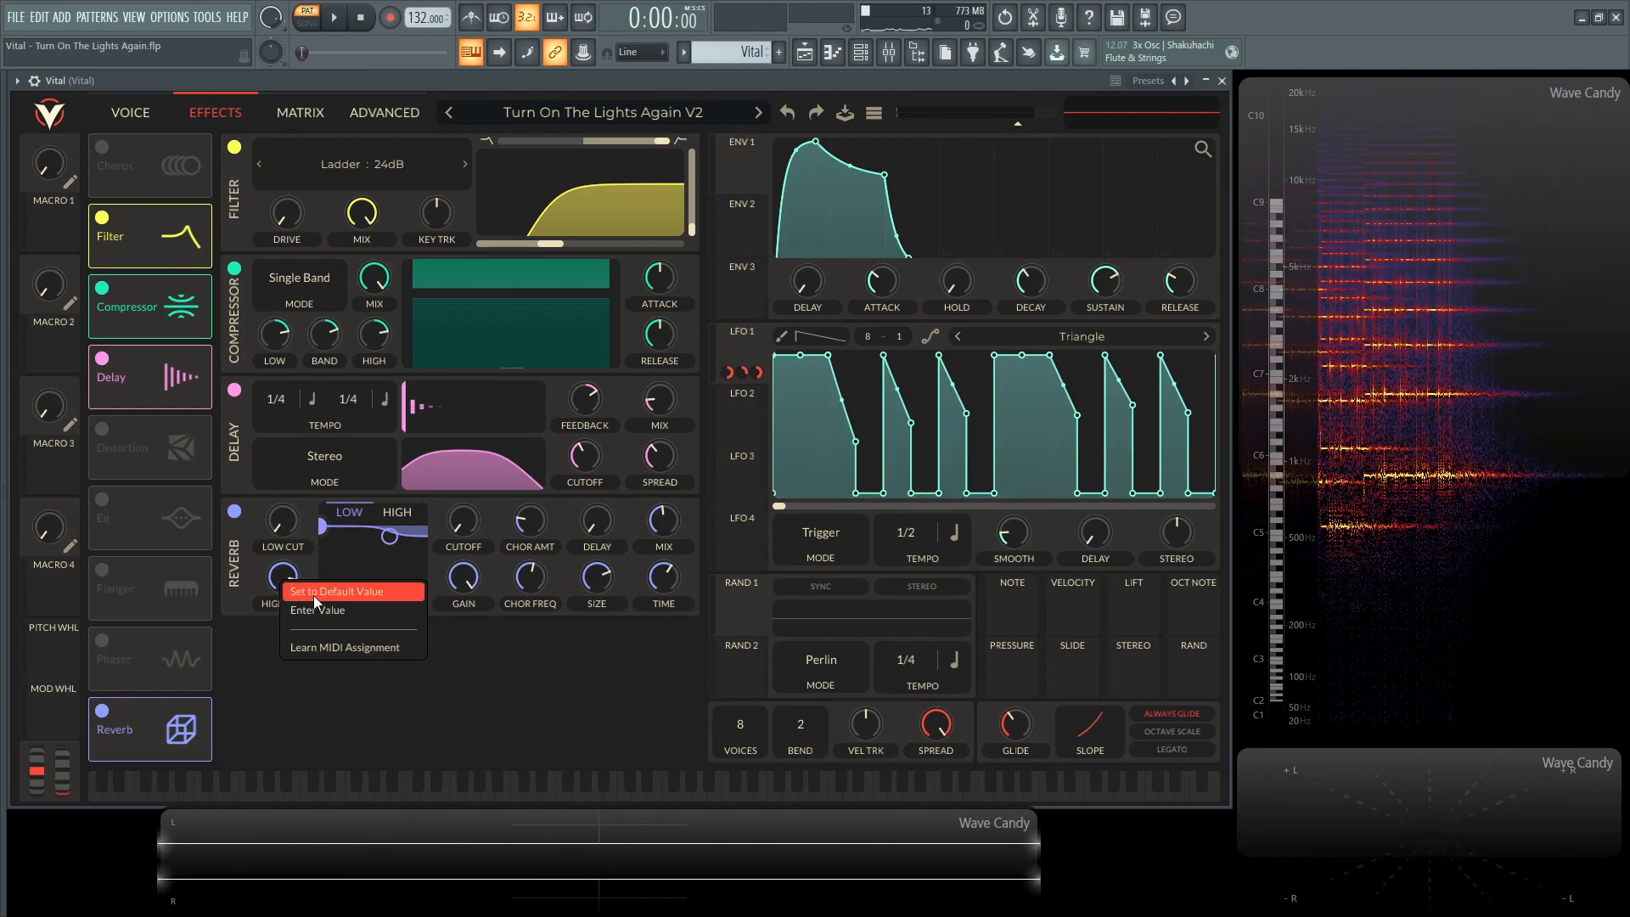
Turn on the reverb at ~48% mix and 2.65 s decay, resetting high cut and size to defaults
{"action": "left_click", "coordinate": [333, 591]}
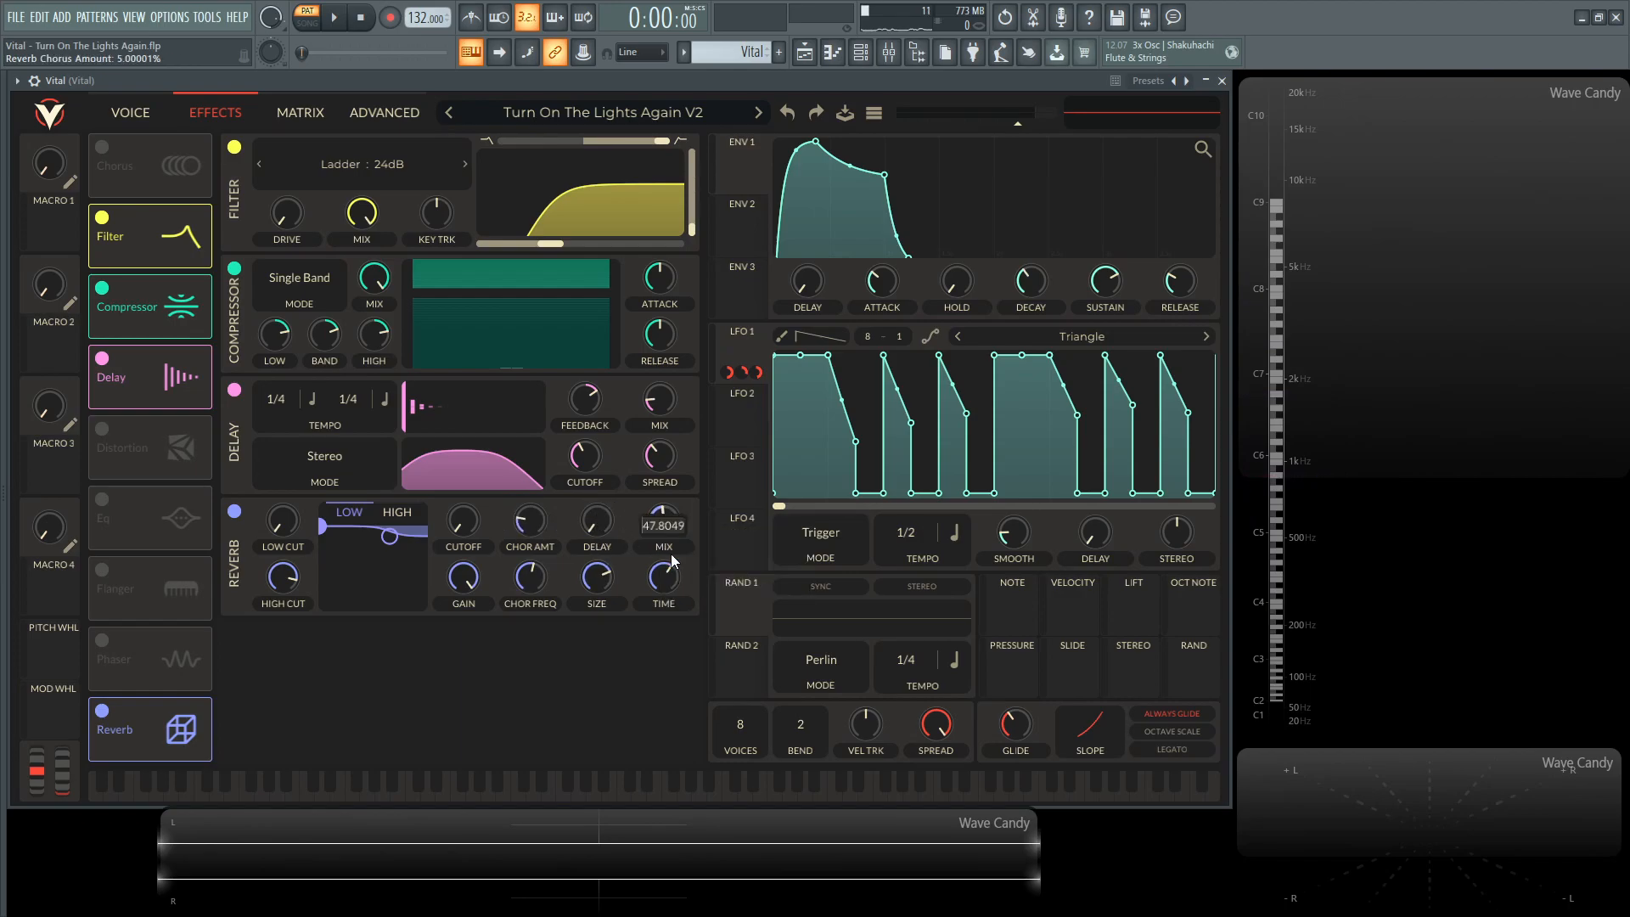
{"action": "right_click", "coordinate": [660, 577]}
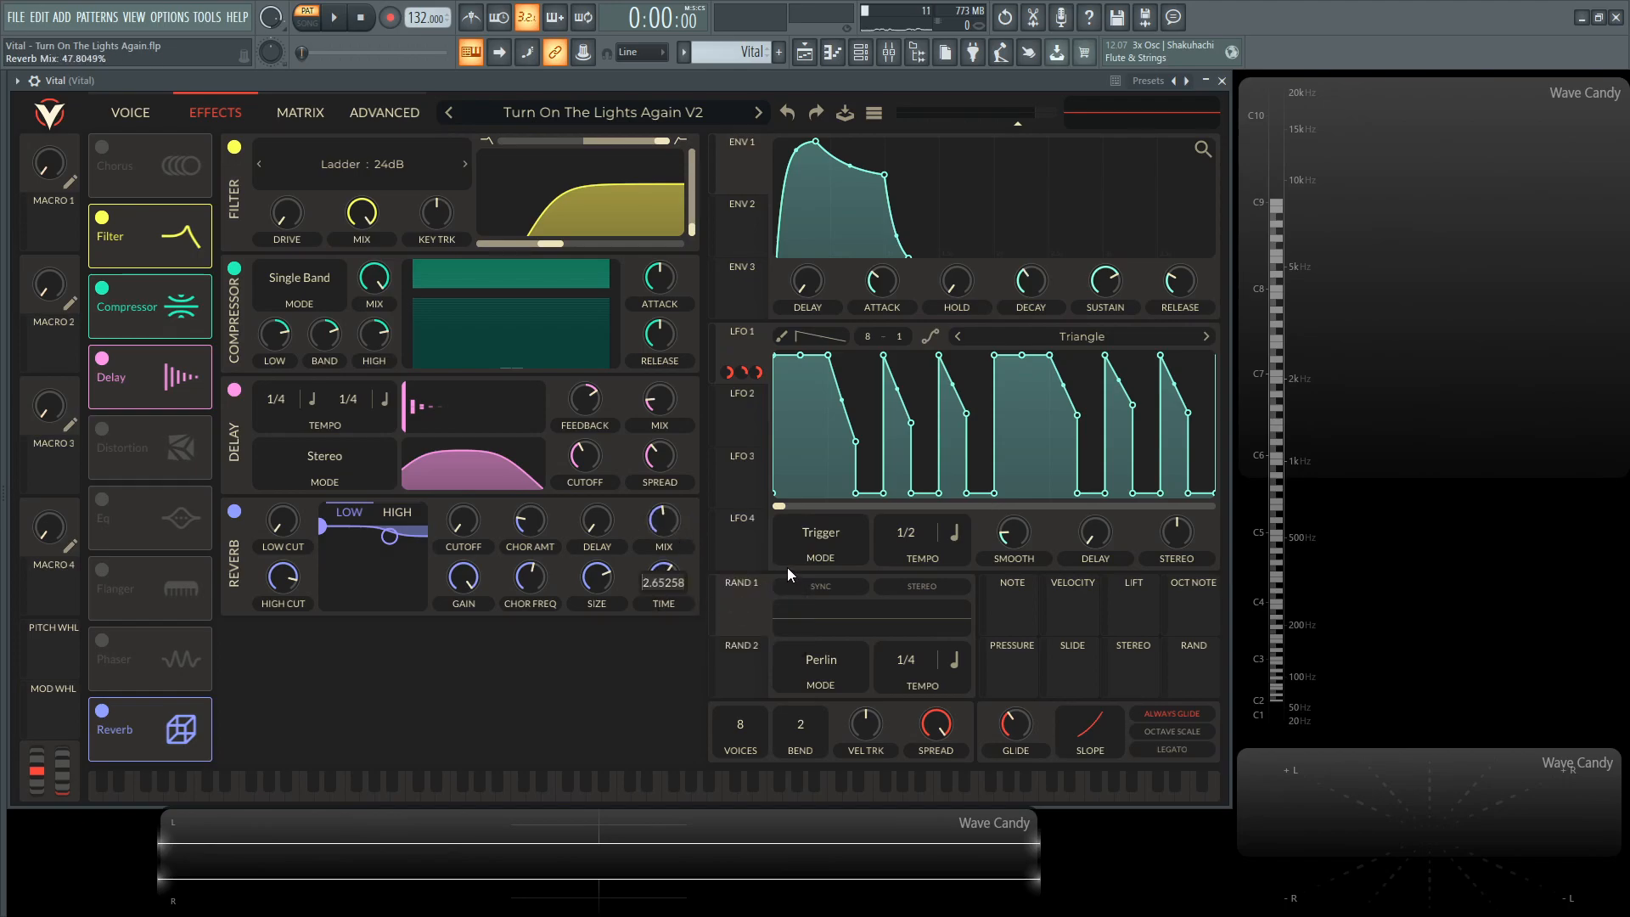
{"action": "right_click", "coordinate": [662, 583]}
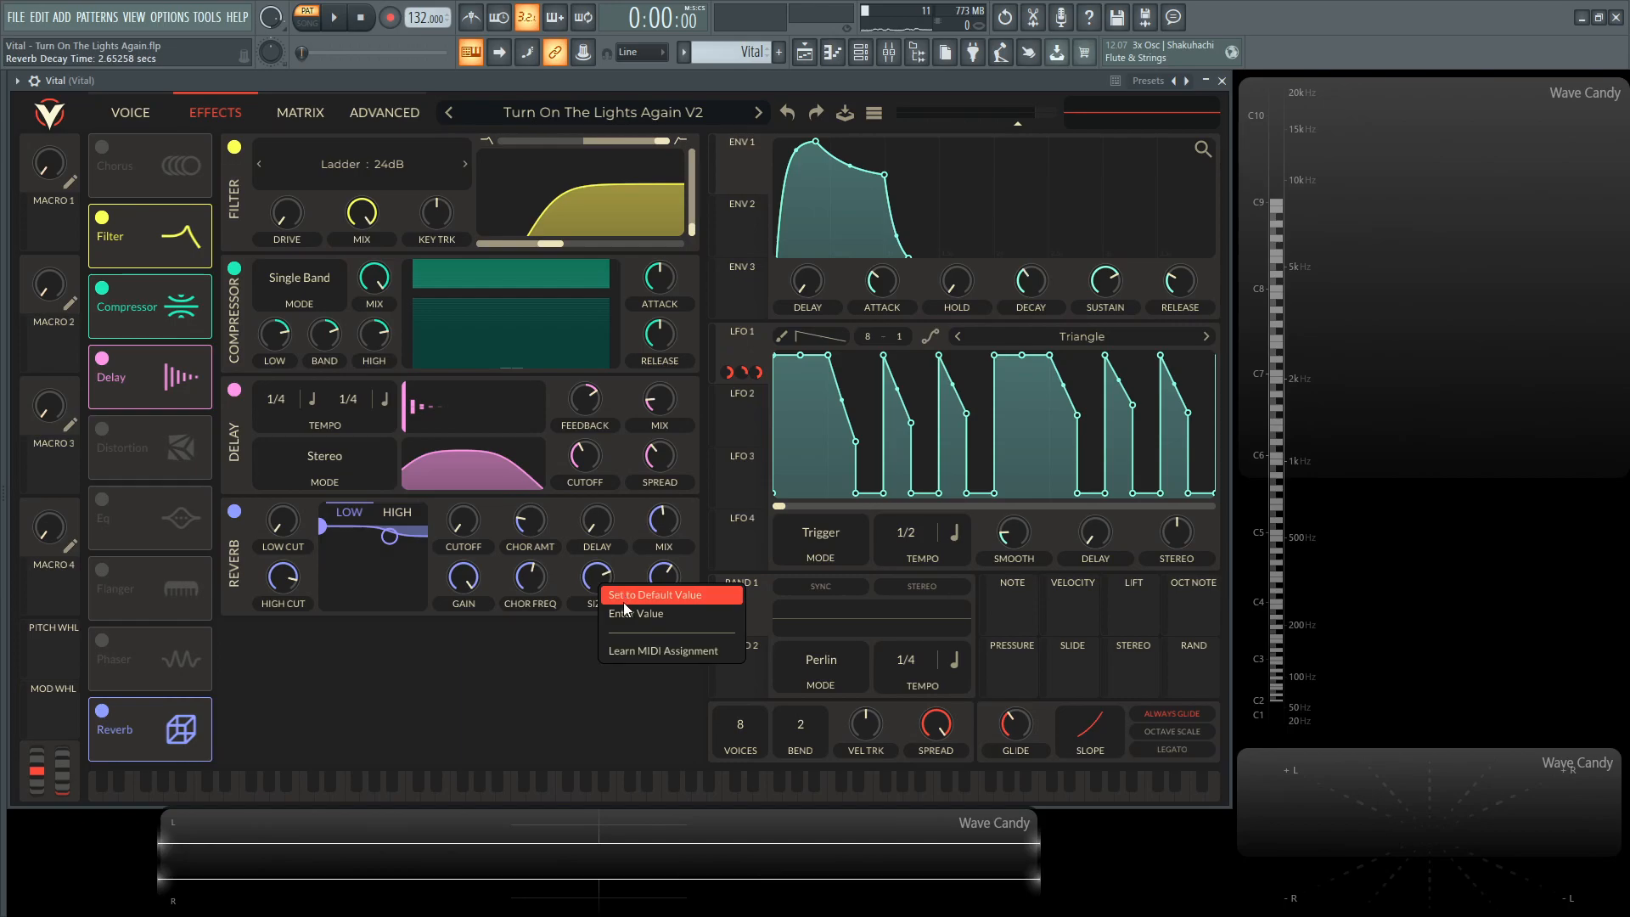
{"action": "left_click", "coordinate": [655, 593]}
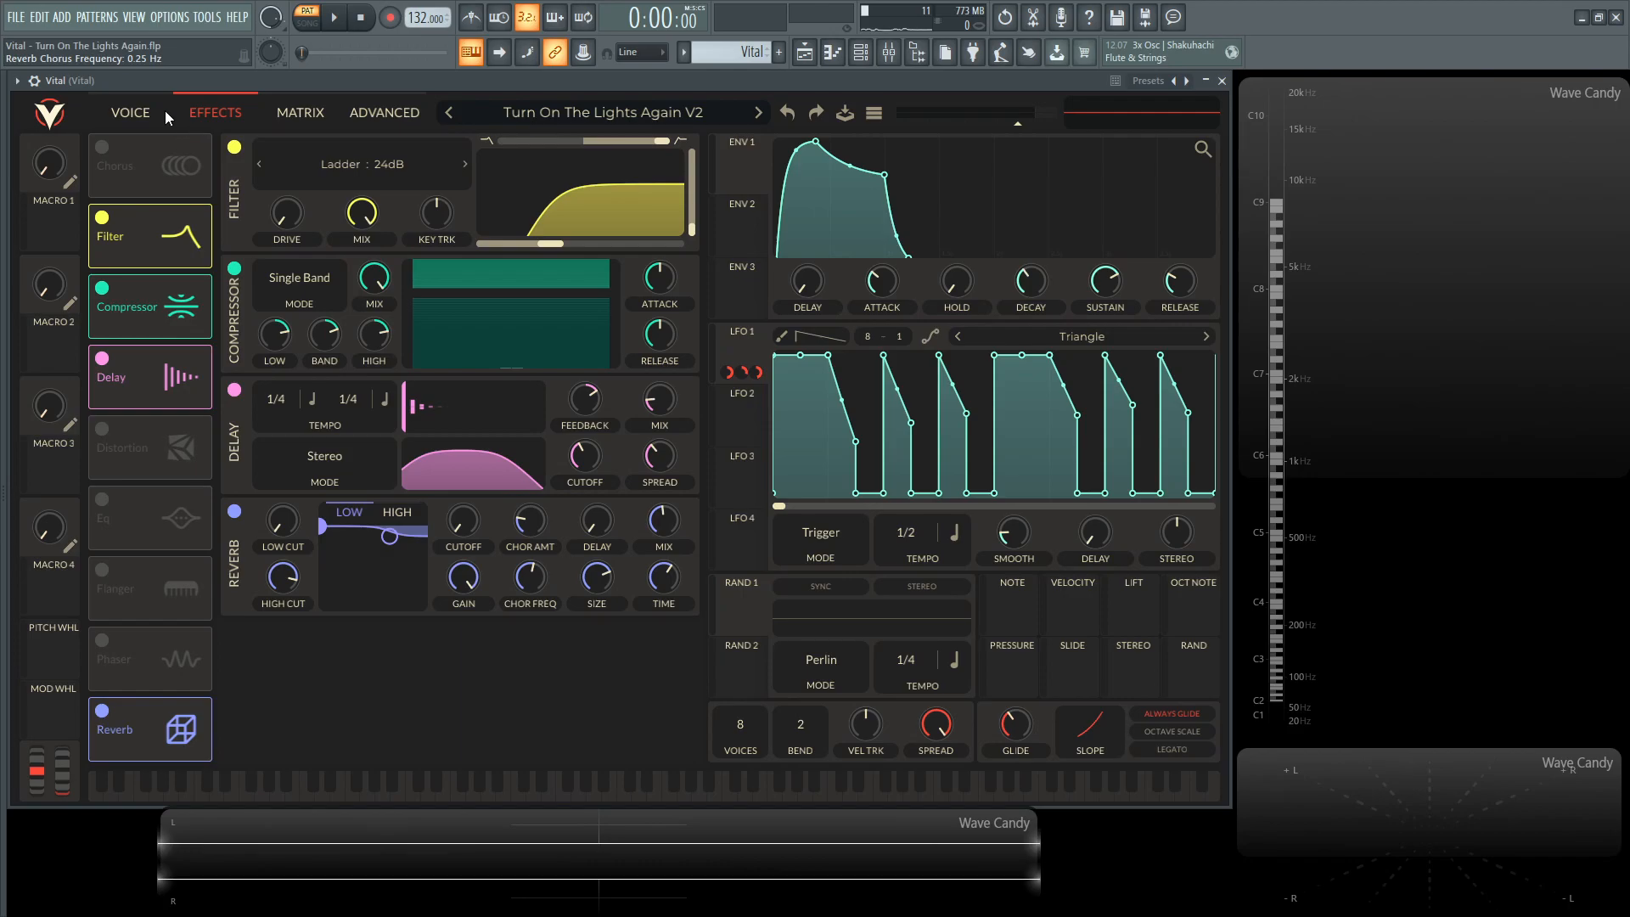
Switch to the VOICE page showing the three saw oscillators
{"action": "left_click", "coordinate": [130, 112]}
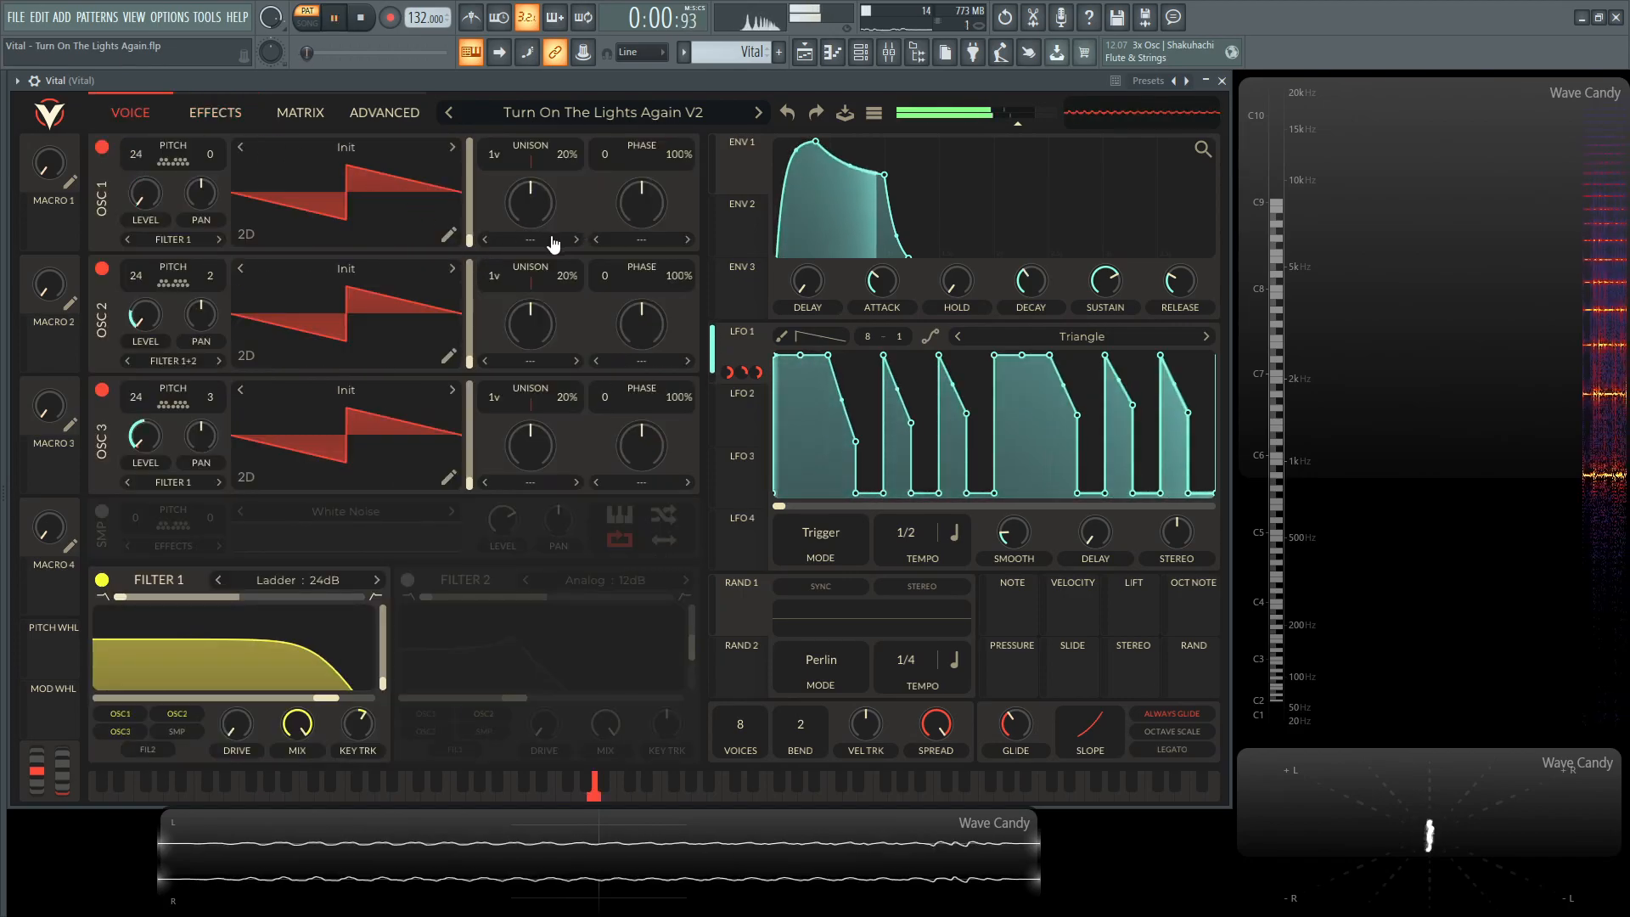